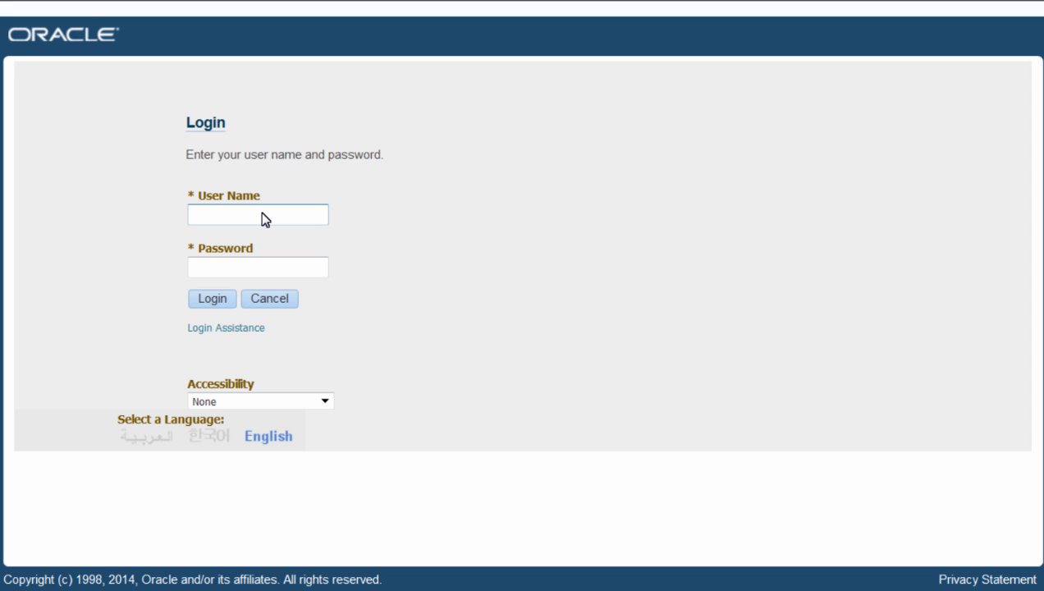
Log in to Oracle E-Business Suite as sysadmin.
type("sysadmin")
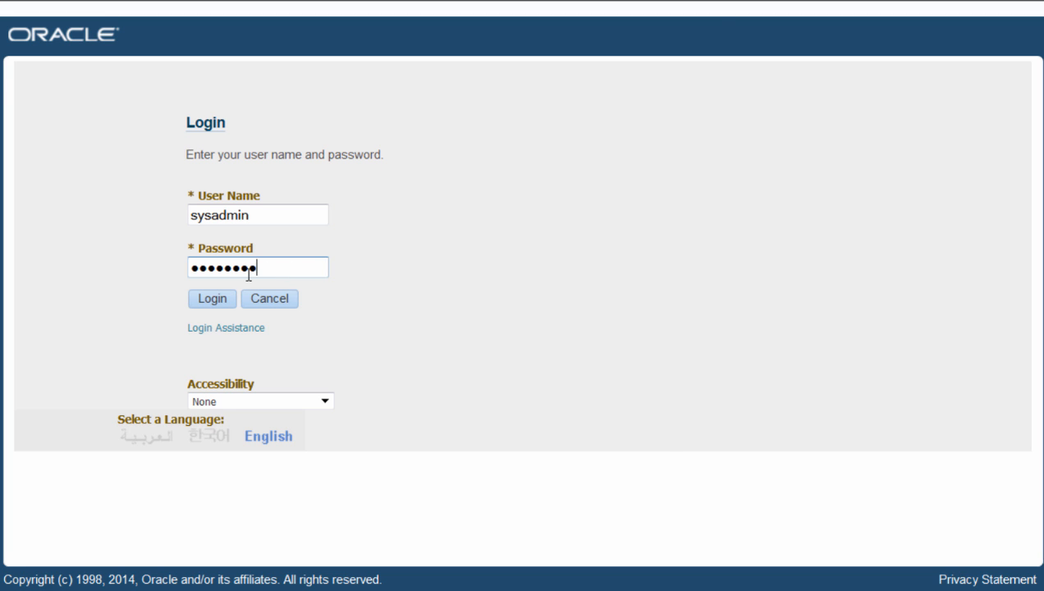
left_click(210, 299)
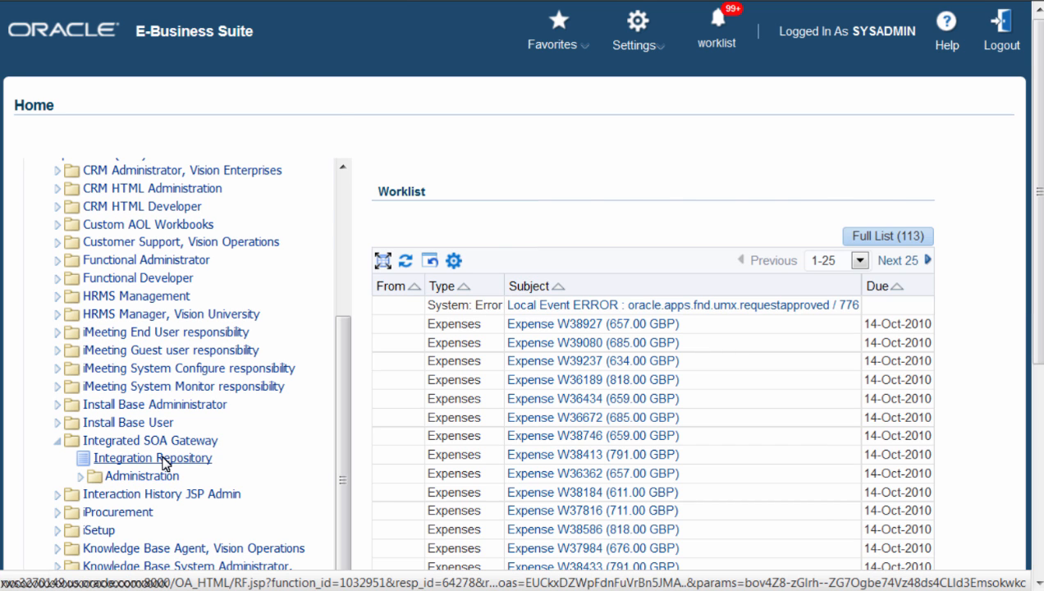
Search the Integration Repository for interfaces with Business Entity 'Employee' and review the results.
left_click(152, 458)
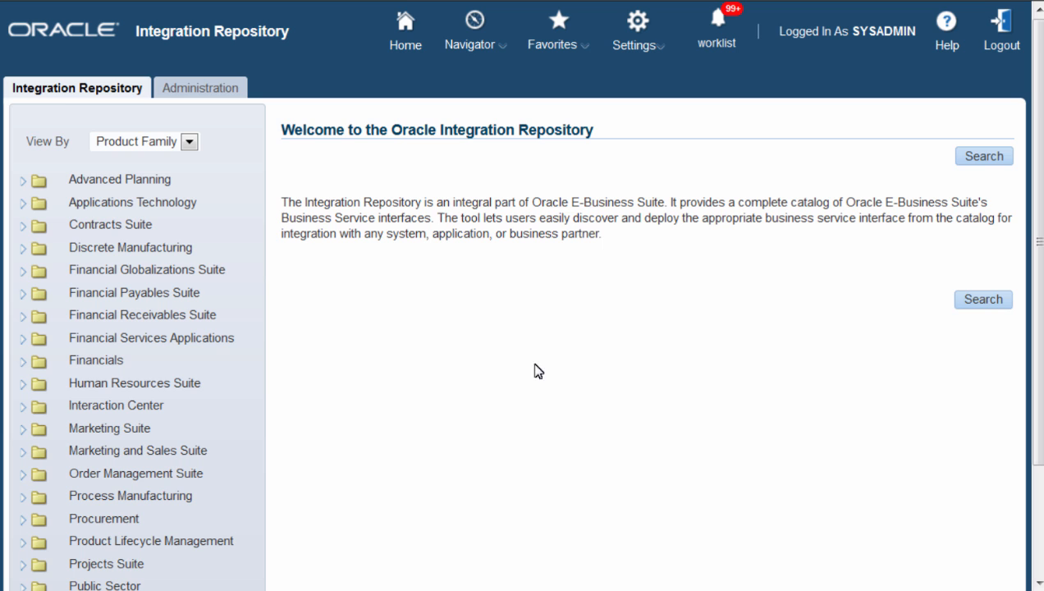
mouse_move(944, 184)
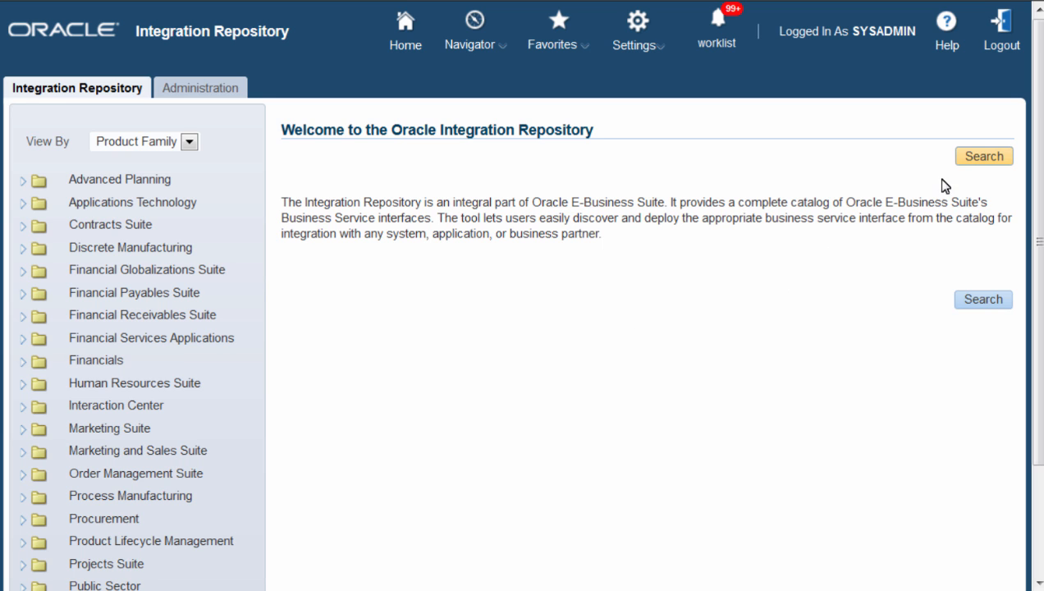
left_click(983, 156)
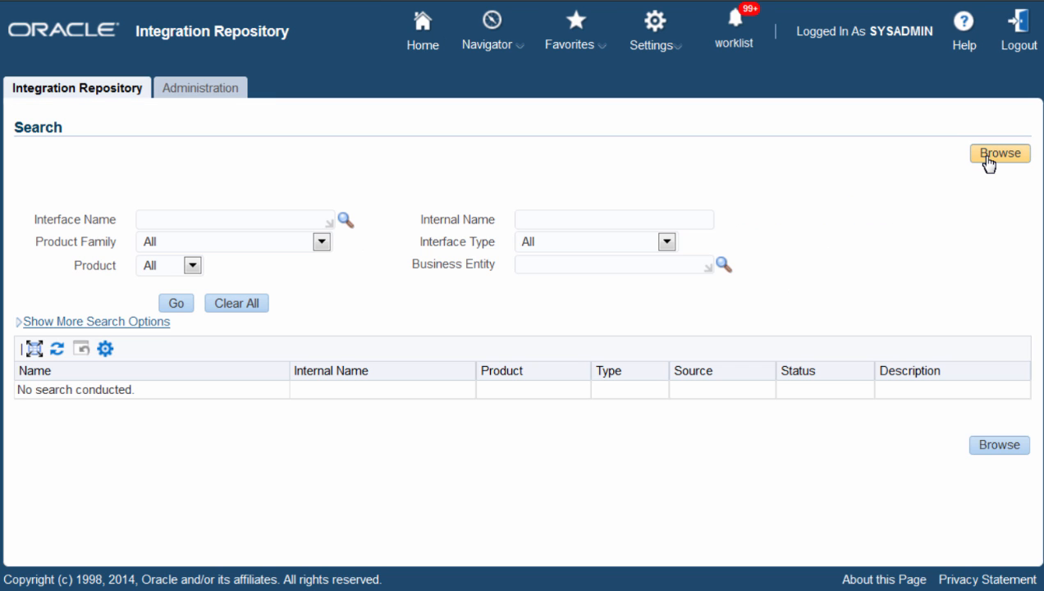
mouse_move(571, 264)
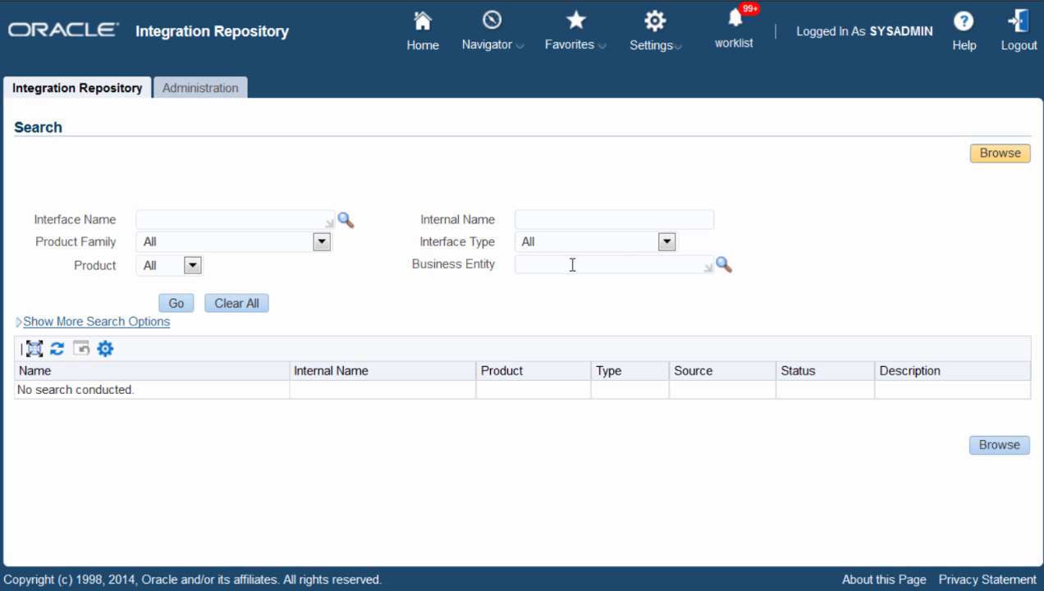
type("Employee")
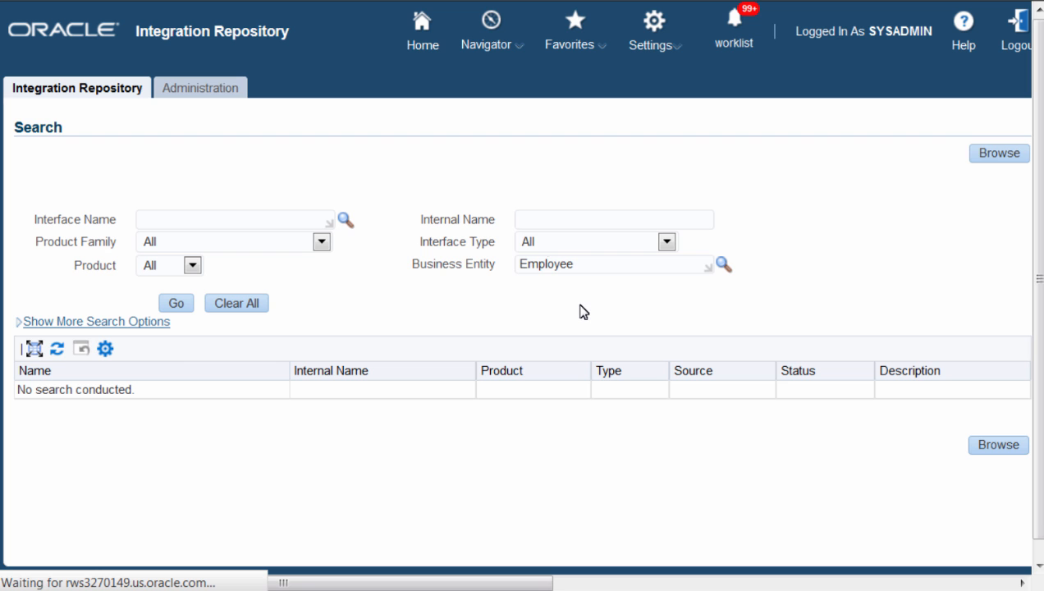
left_click(175, 302)
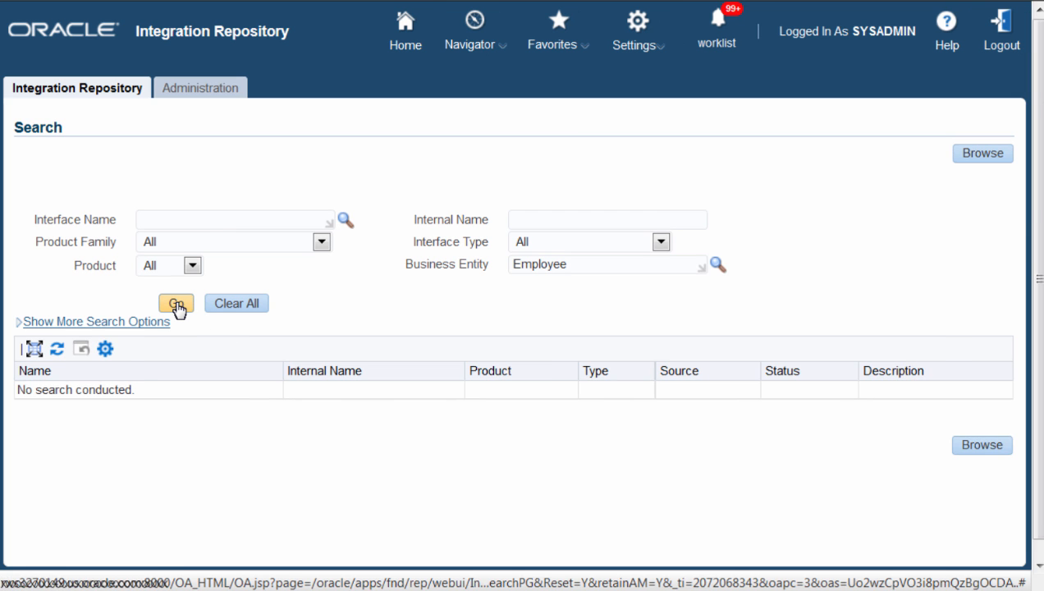
left_click(174, 302)
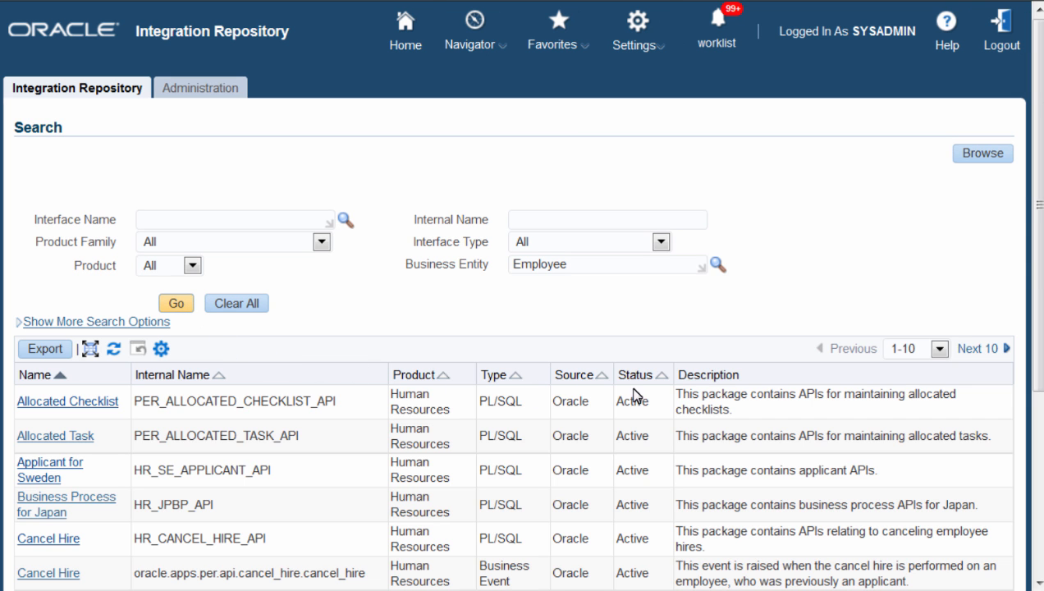
mouse_move(1017, 404)
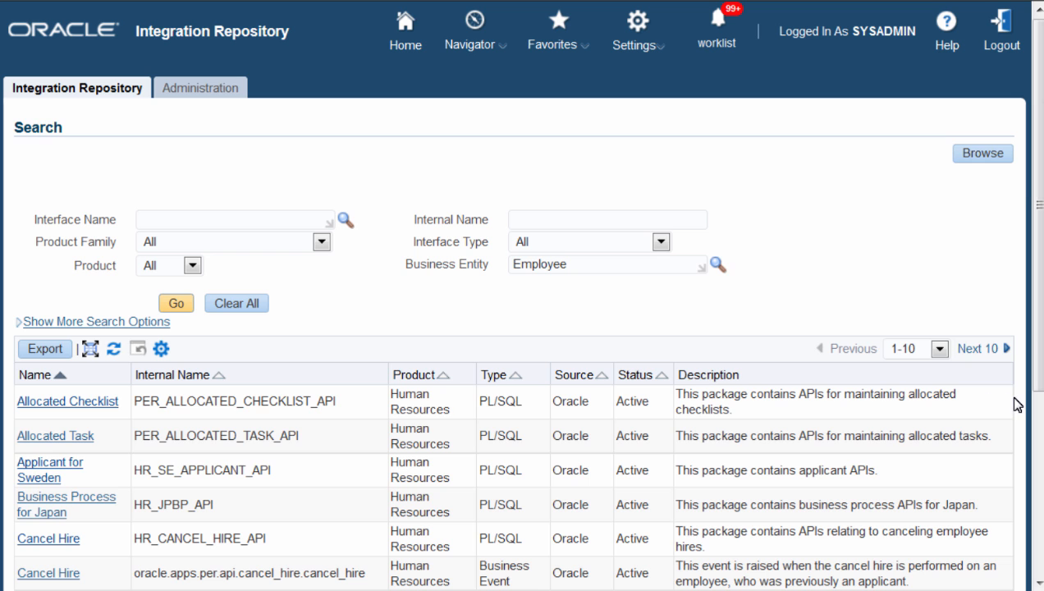
scroll("down", 3)
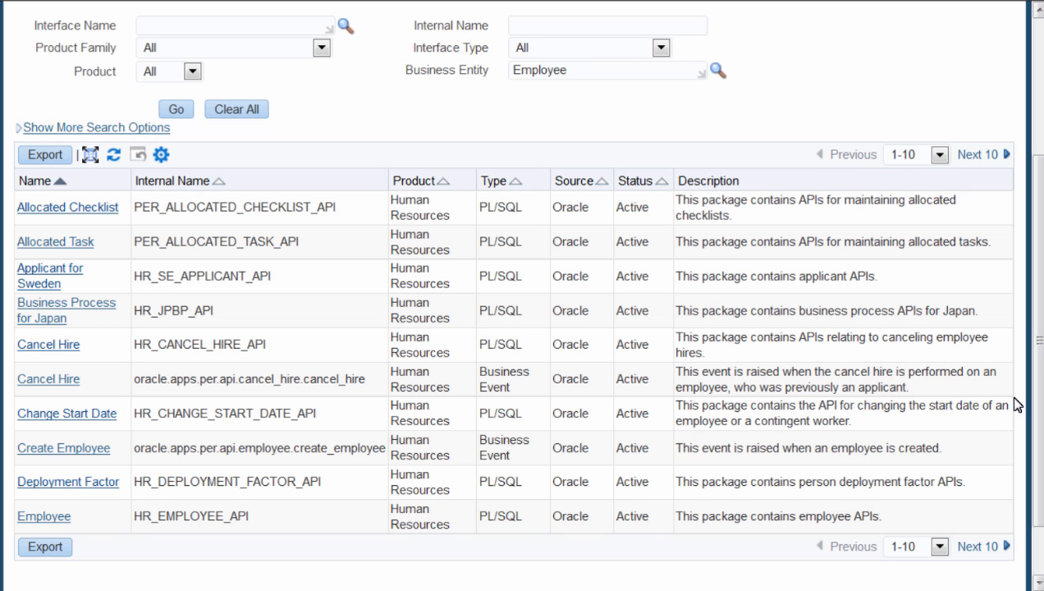
mouse_move(315, 516)
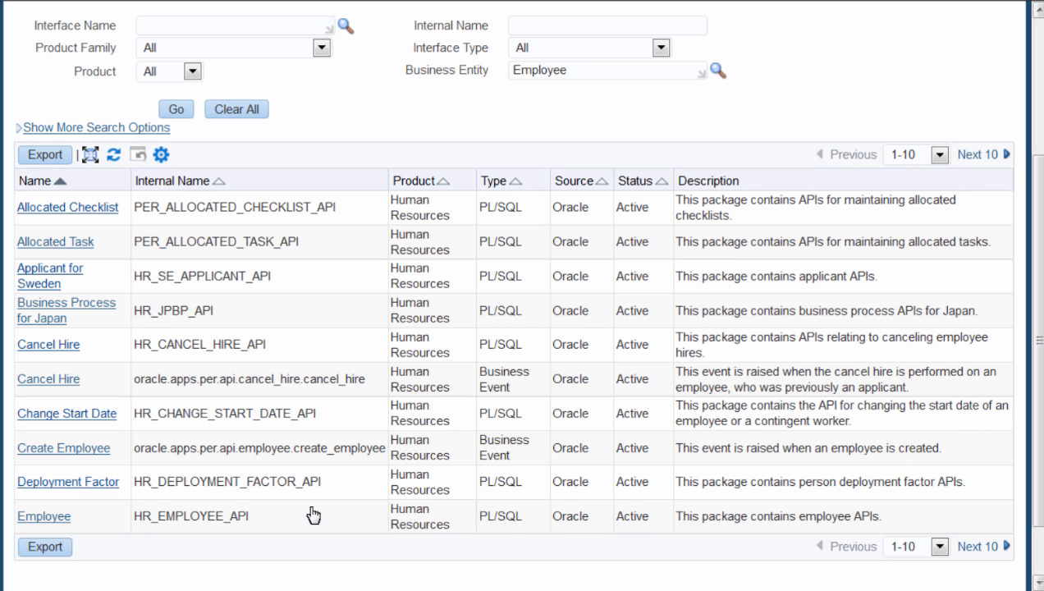
View the HR_EMPLOYEE_API interface details down to its Procedures and Functions list.
left_click(42, 515)
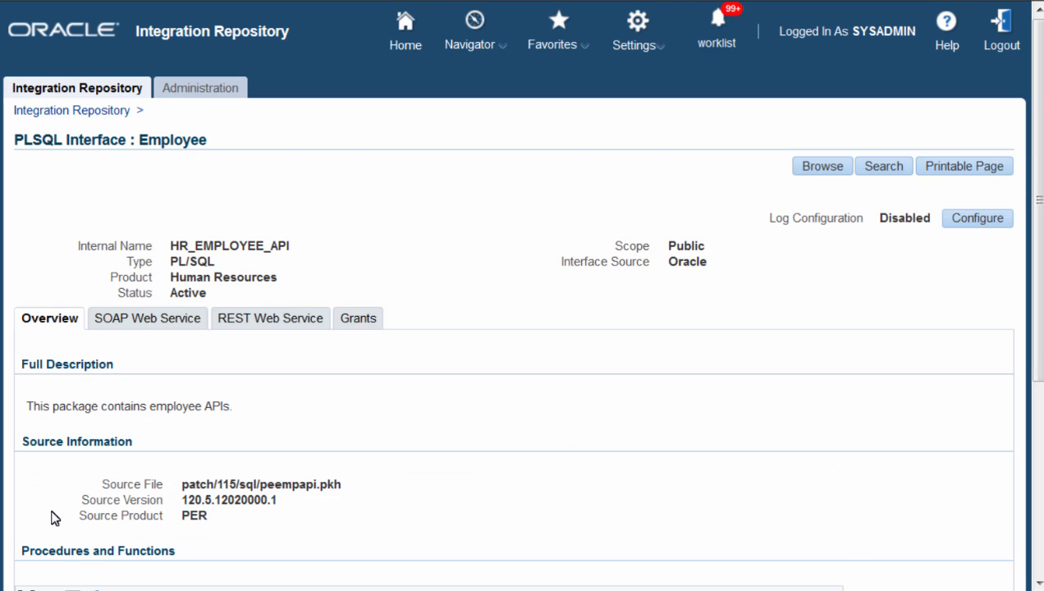
mouse_move(30, 399)
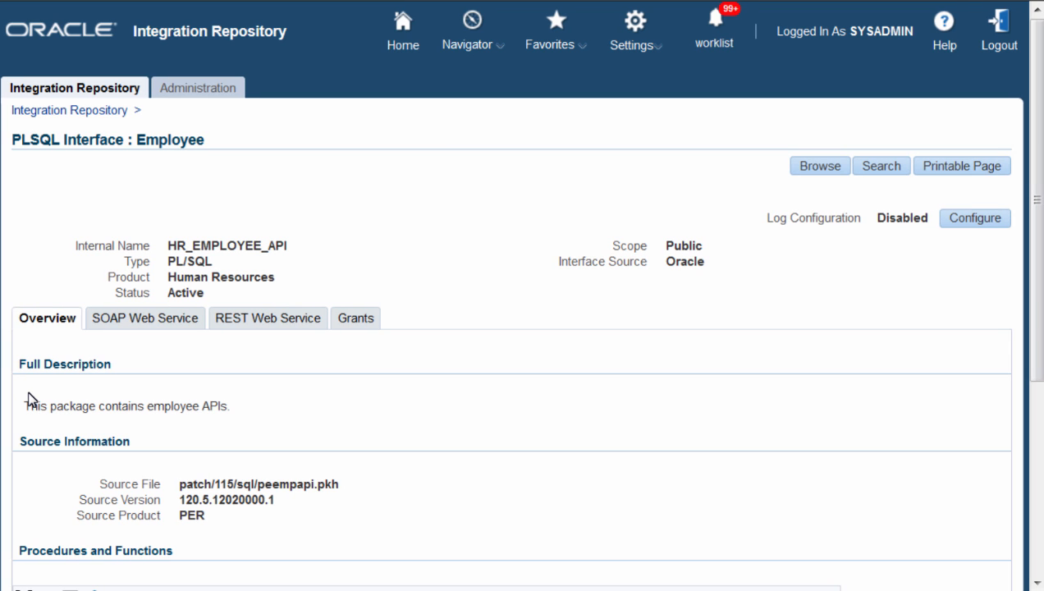
mouse_move(243, 405)
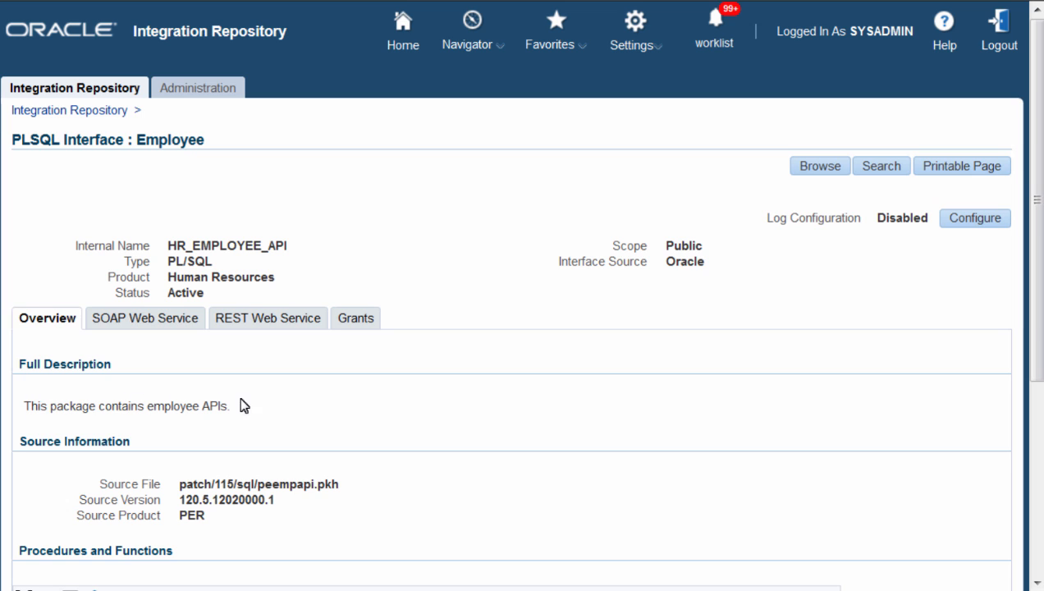
mouse_move(1008, 358)
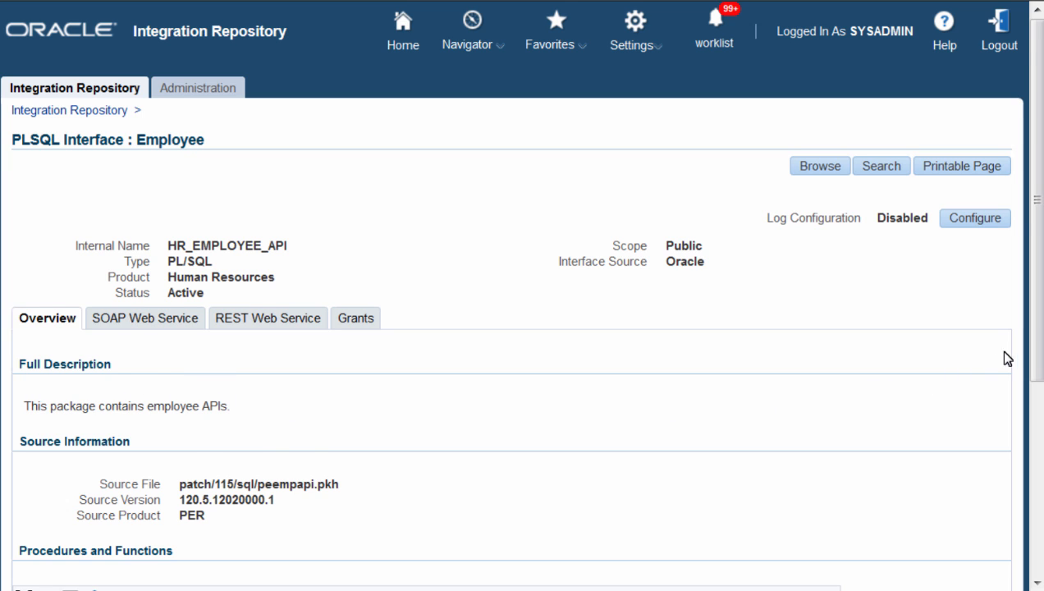
scroll("down", 3)
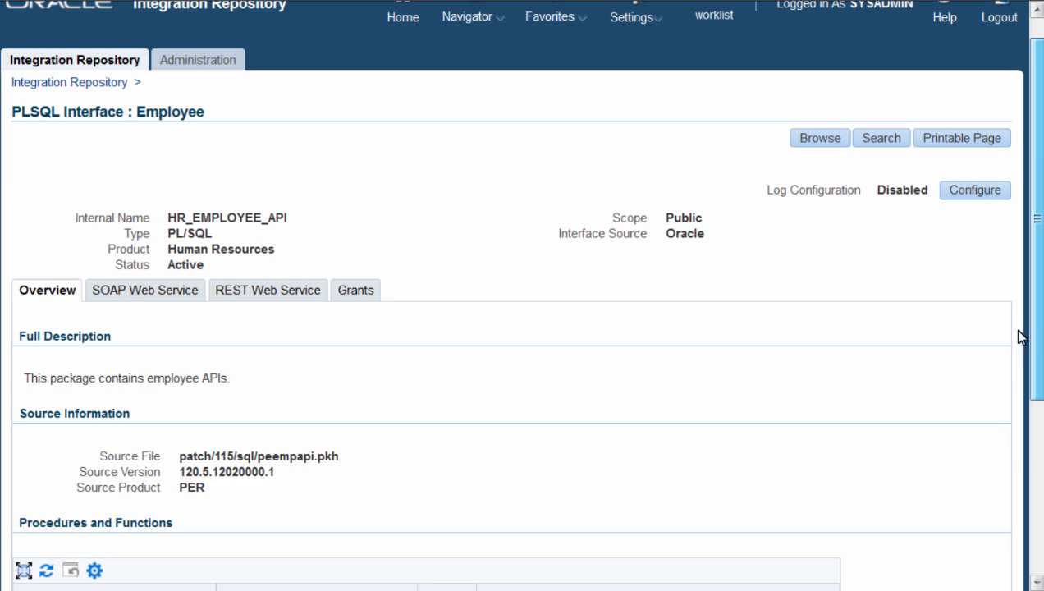
scroll("down", 3)
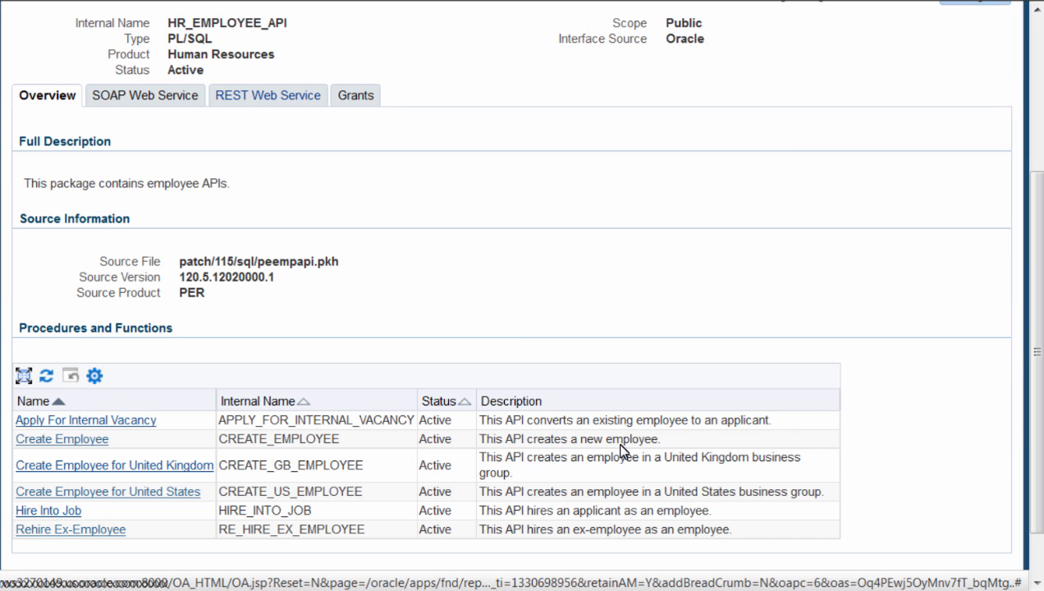
mouse_move(456, 315)
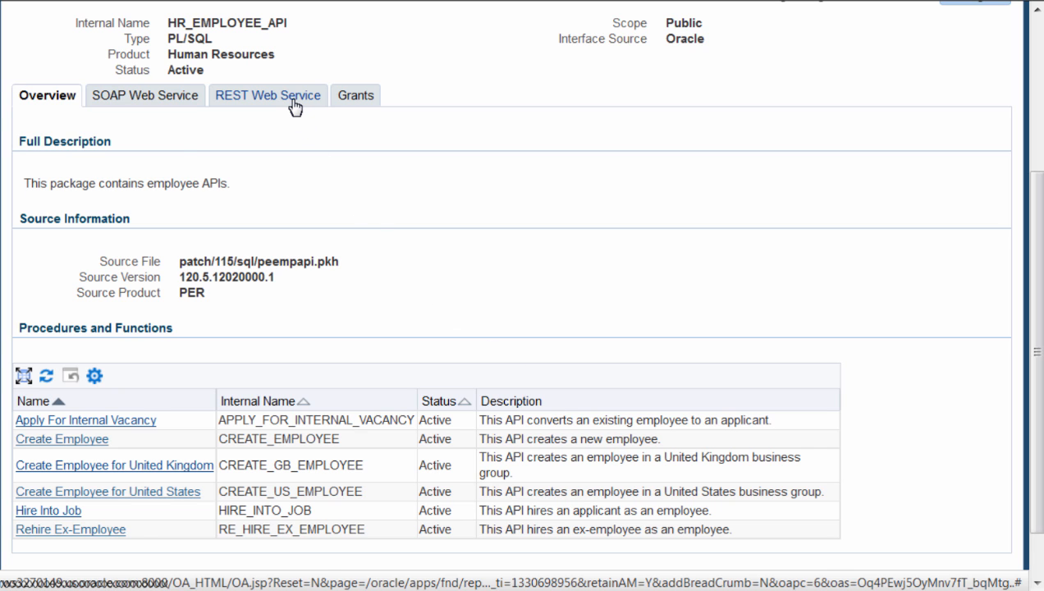
On the REST Web Service settings, set service alias 'employee' and include the Create Employee operation.
left_click(268, 96)
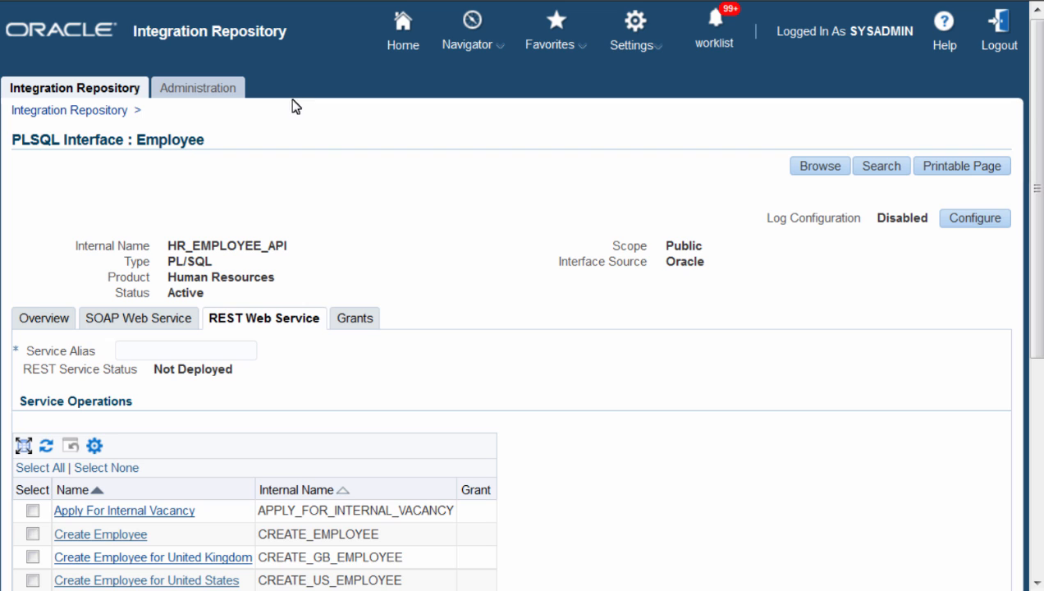
mouse_move(952, 305)
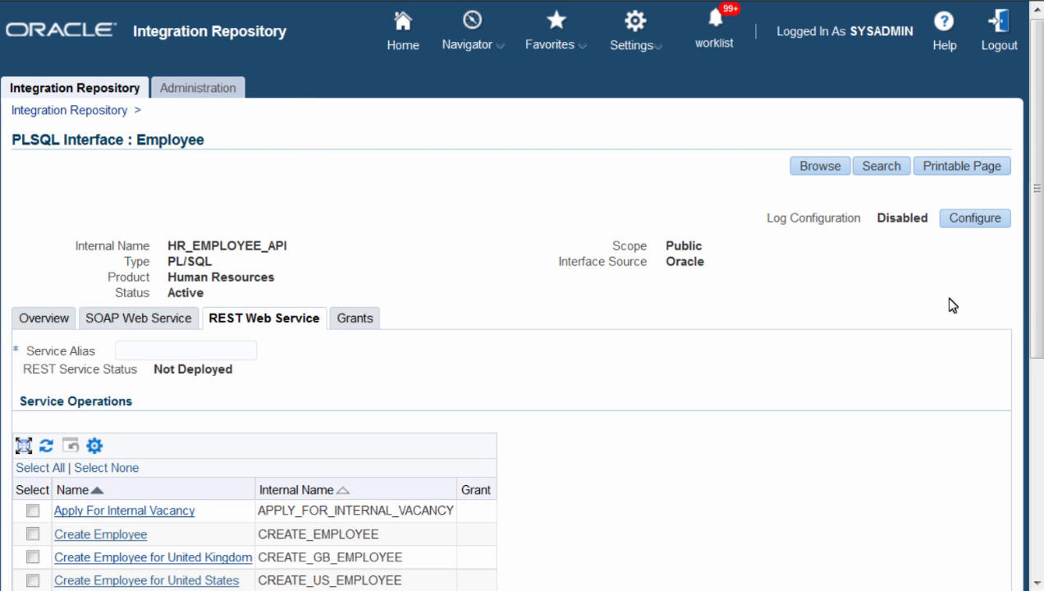
mouse_move(1021, 312)
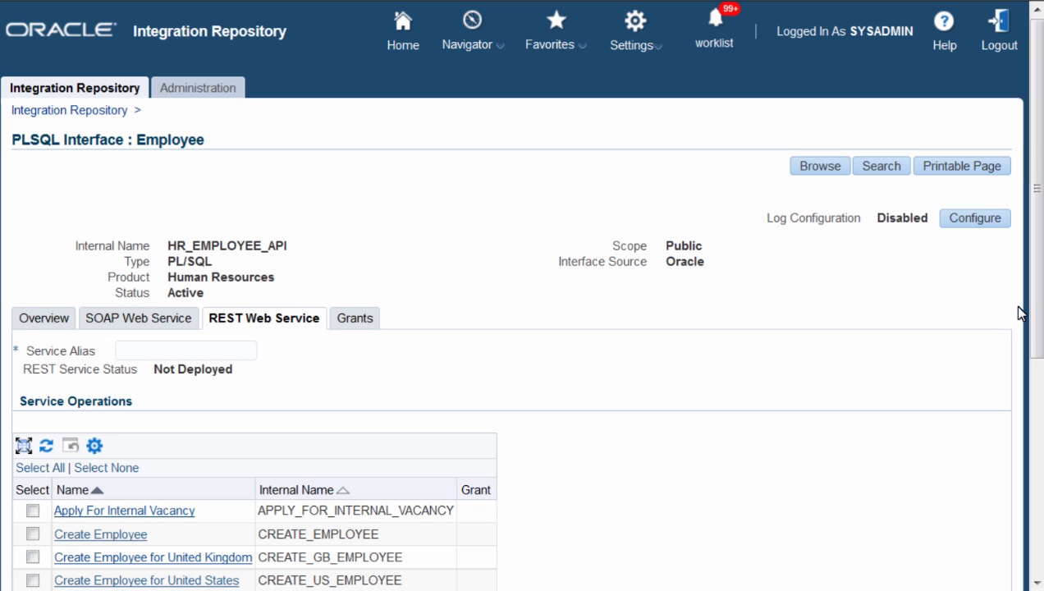
scroll("down", 3)
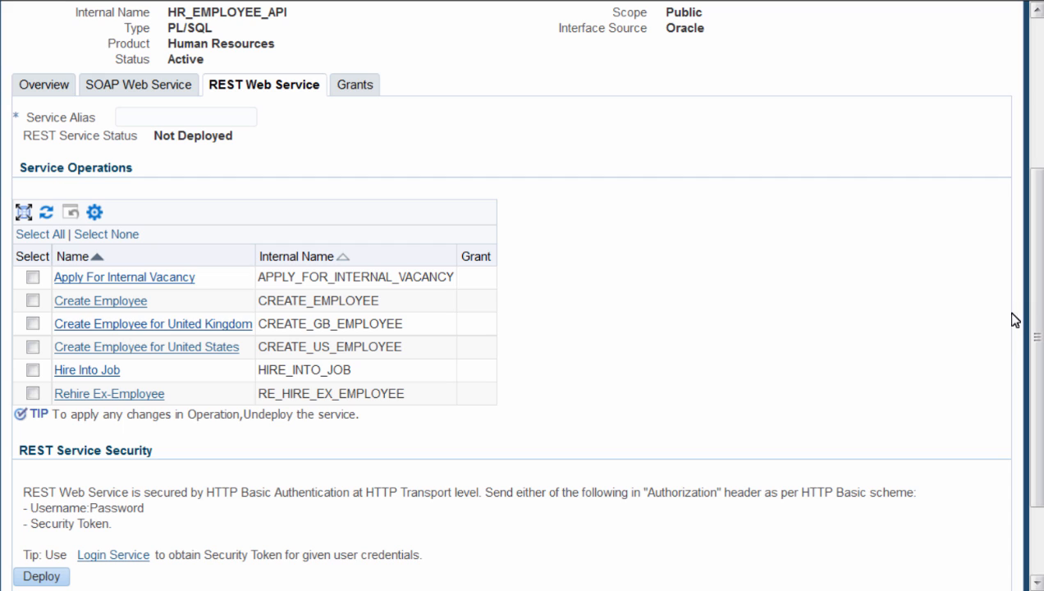
mouse_move(289, 181)
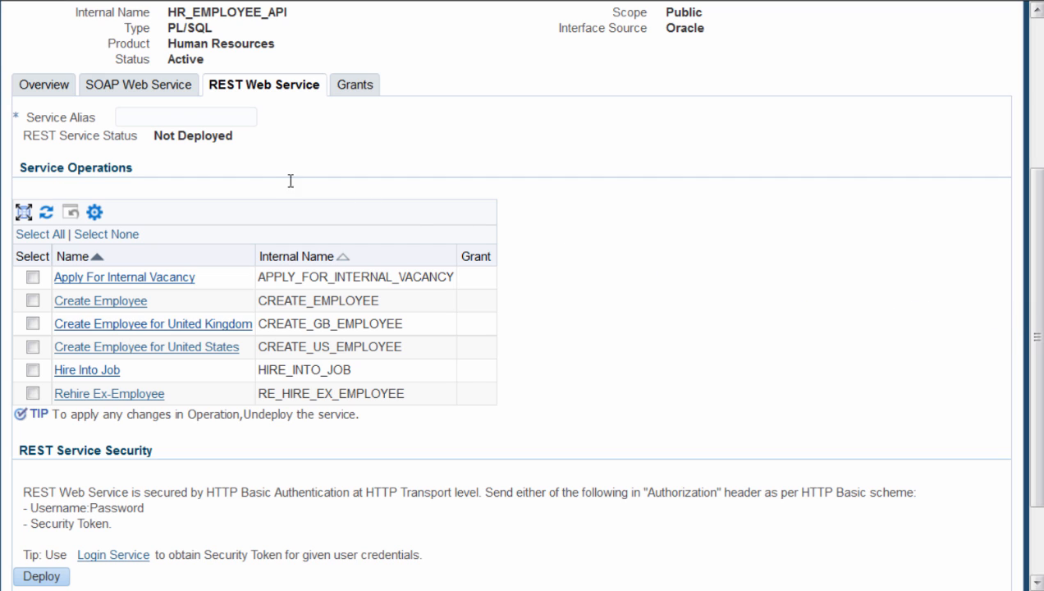
type("employee")
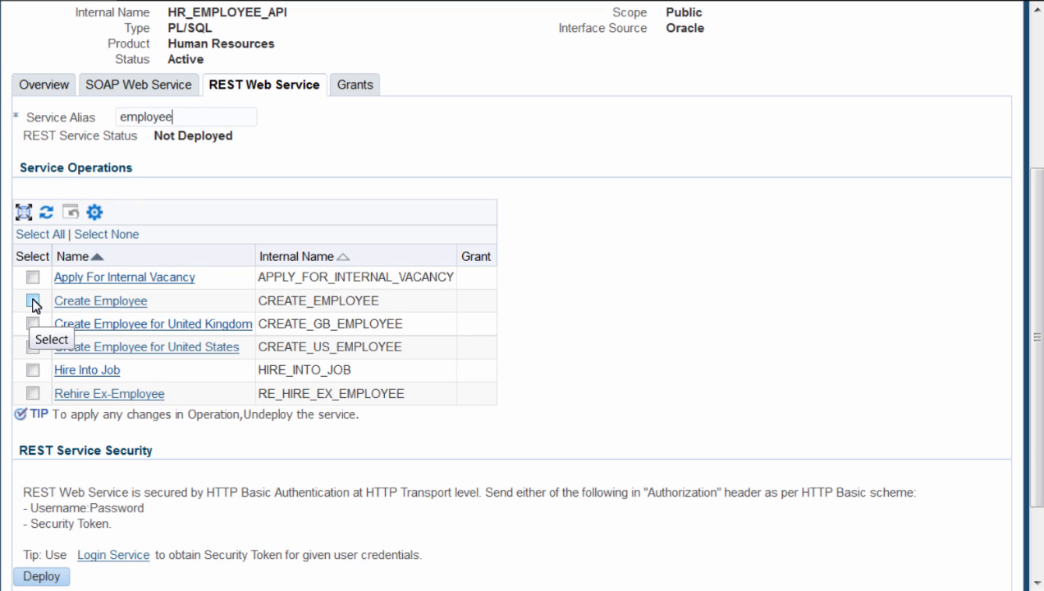
left_click(33, 300)
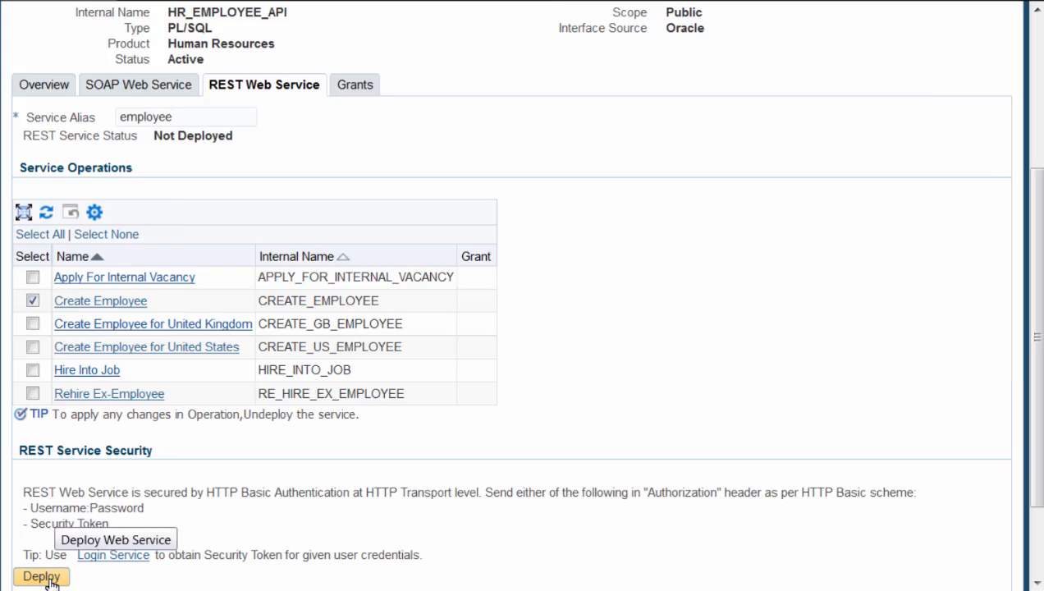
left_click(40, 576)
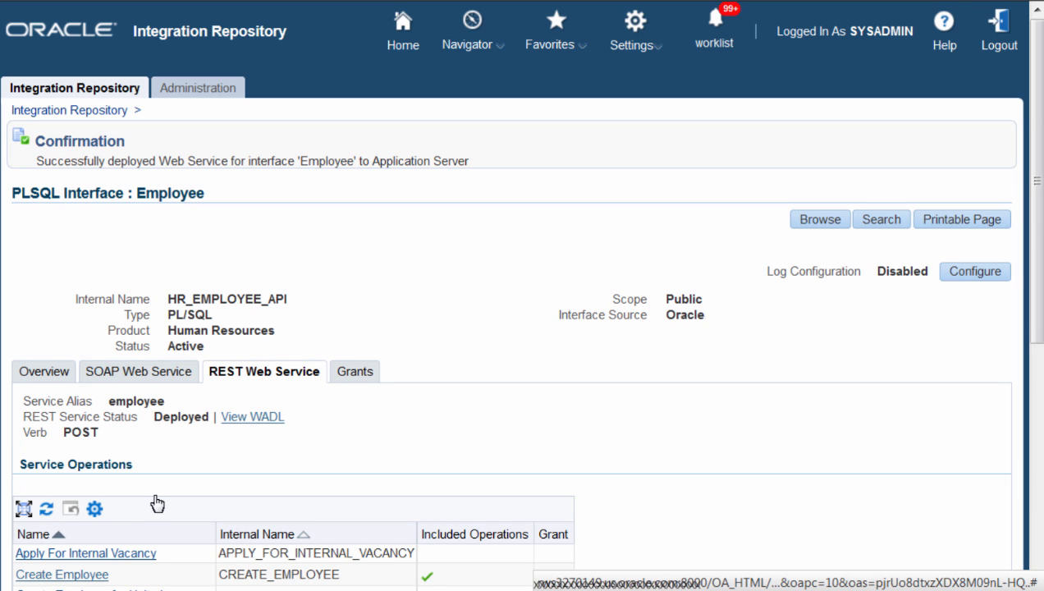
mouse_move(161, 494)
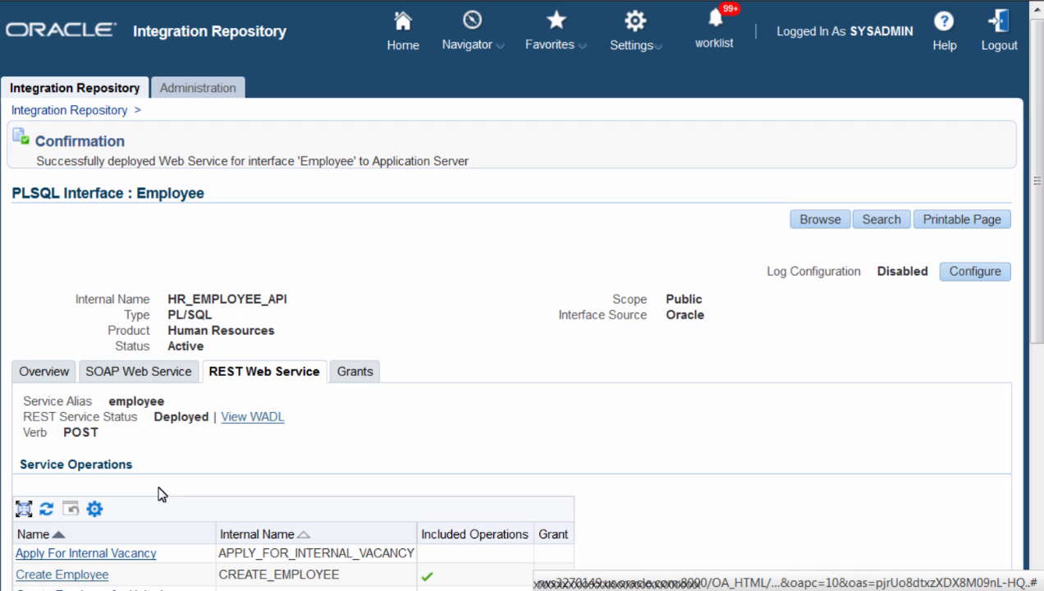
mouse_move(220, 490)
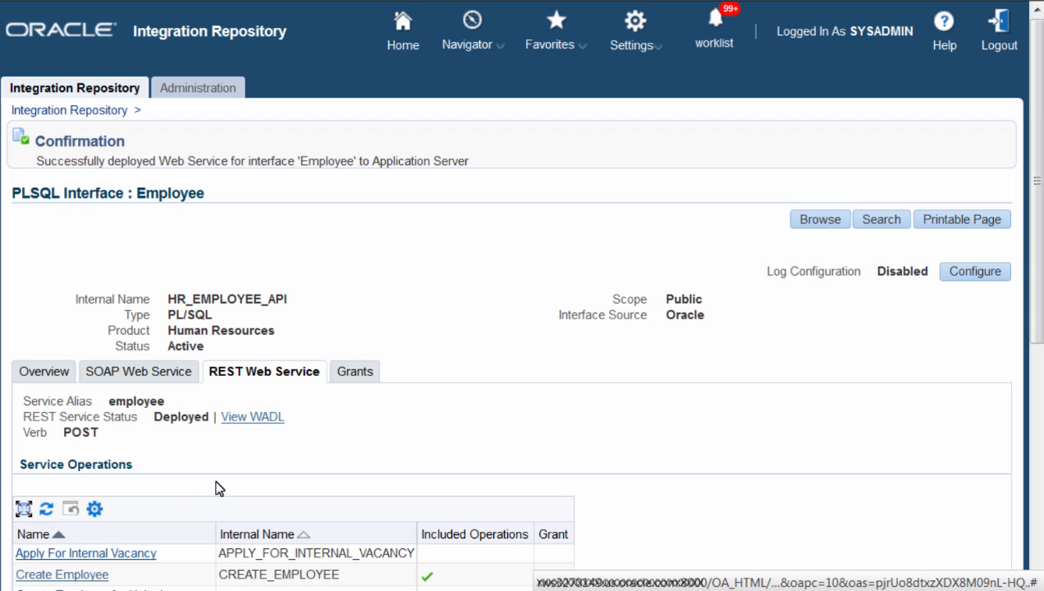
mouse_move(975, 305)
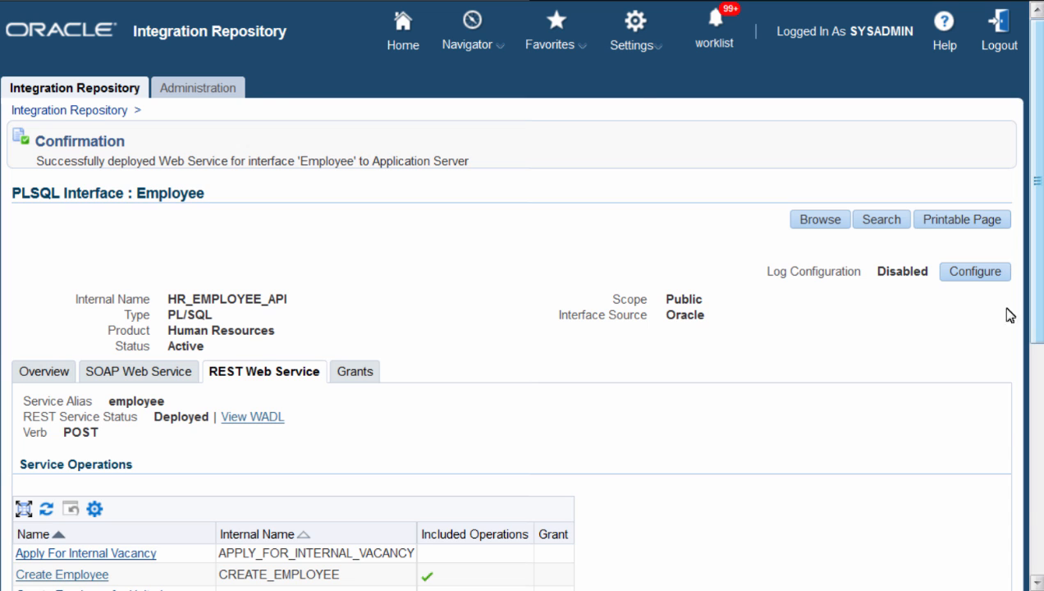
scroll("down", 3)
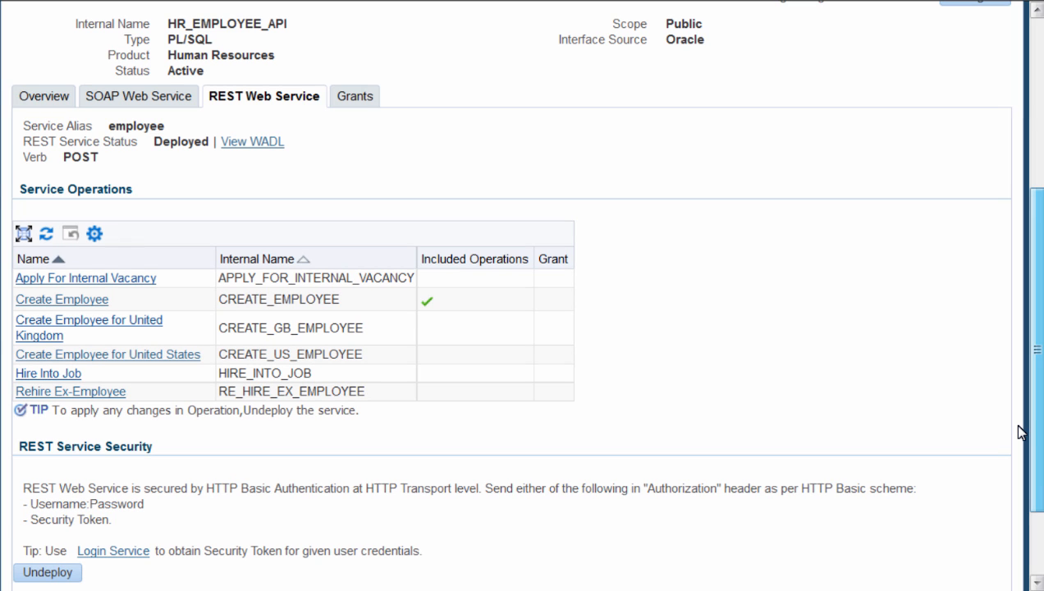
mouse_move(703, 338)
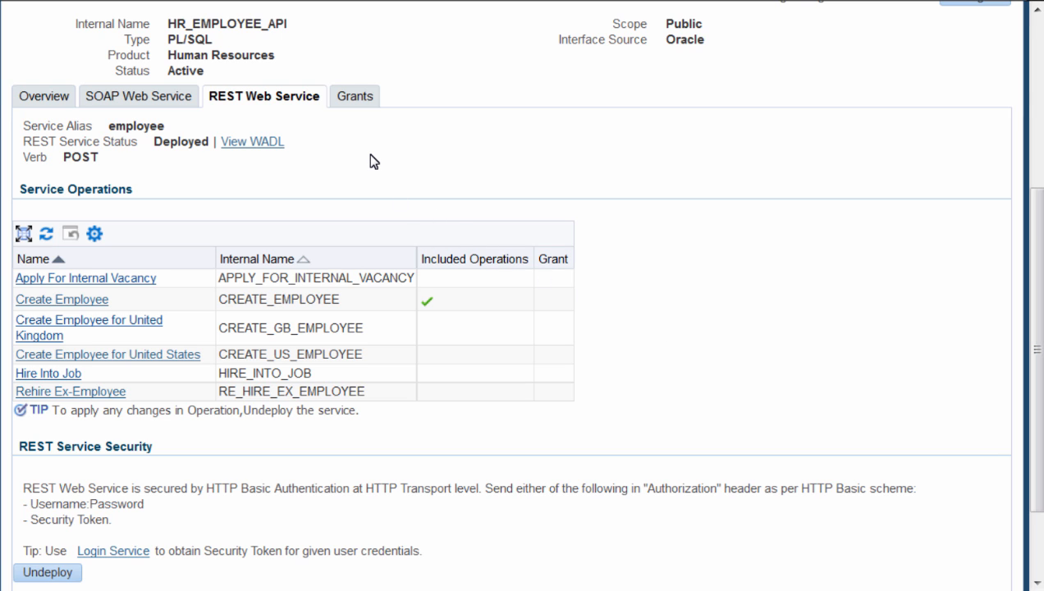
mouse_move(251, 141)
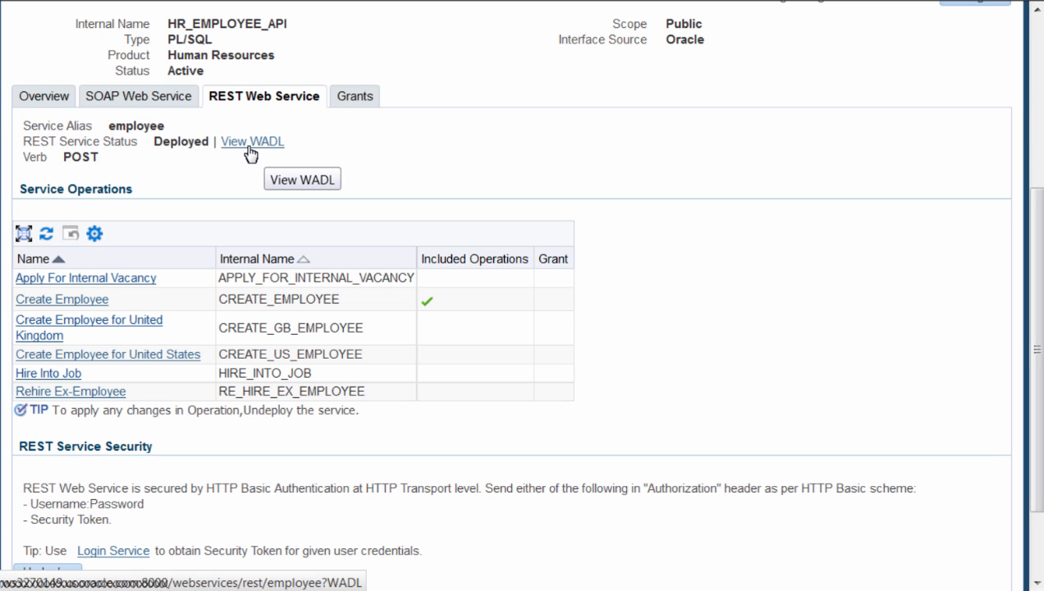
left_click(253, 141)
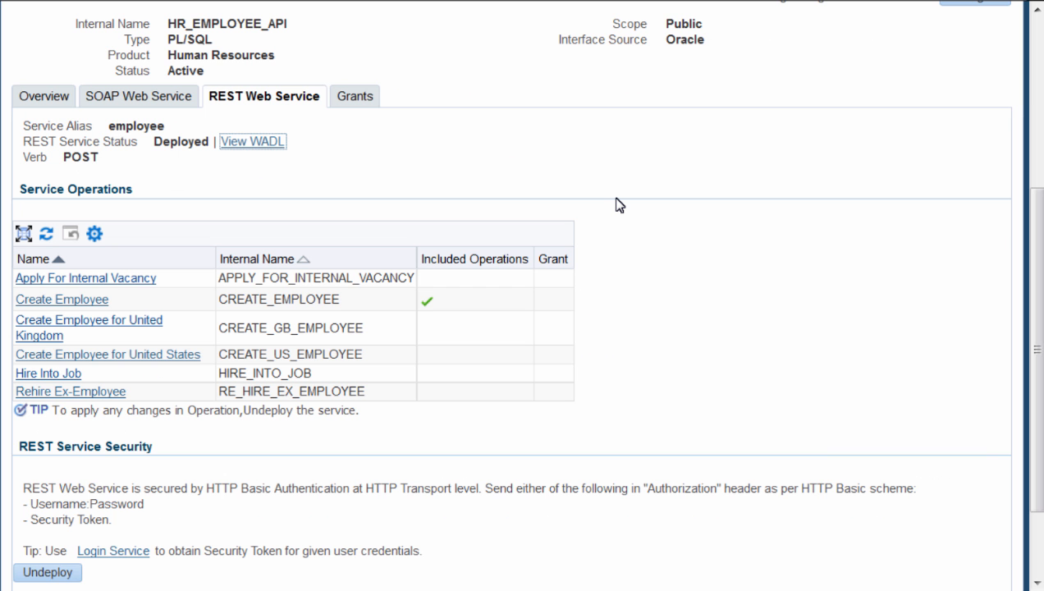
mouse_move(503, 174)
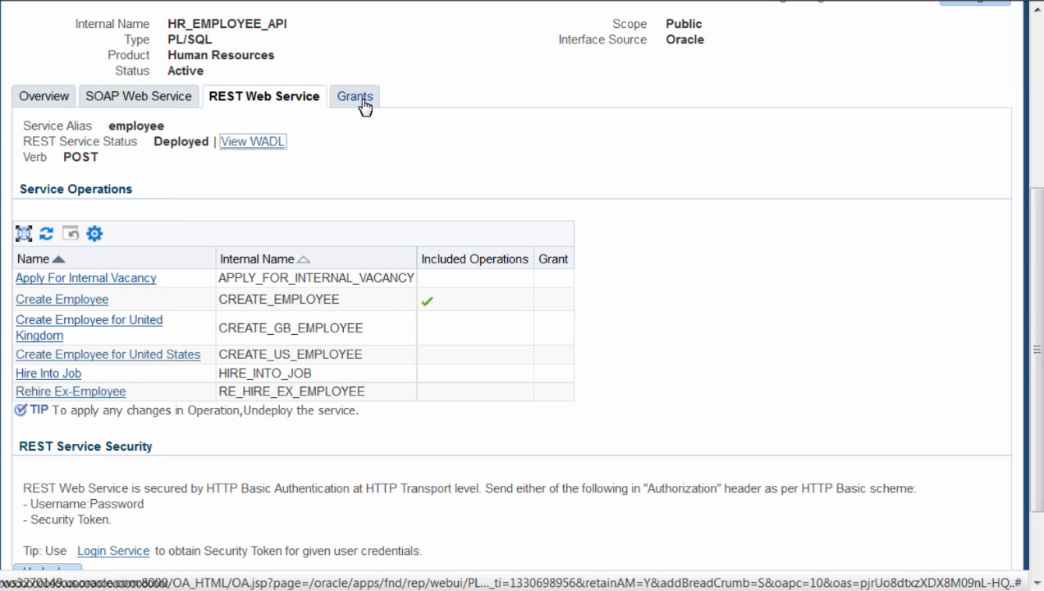
From the Grants list, start creating a grant for the Create Employee method.
left_click(354, 96)
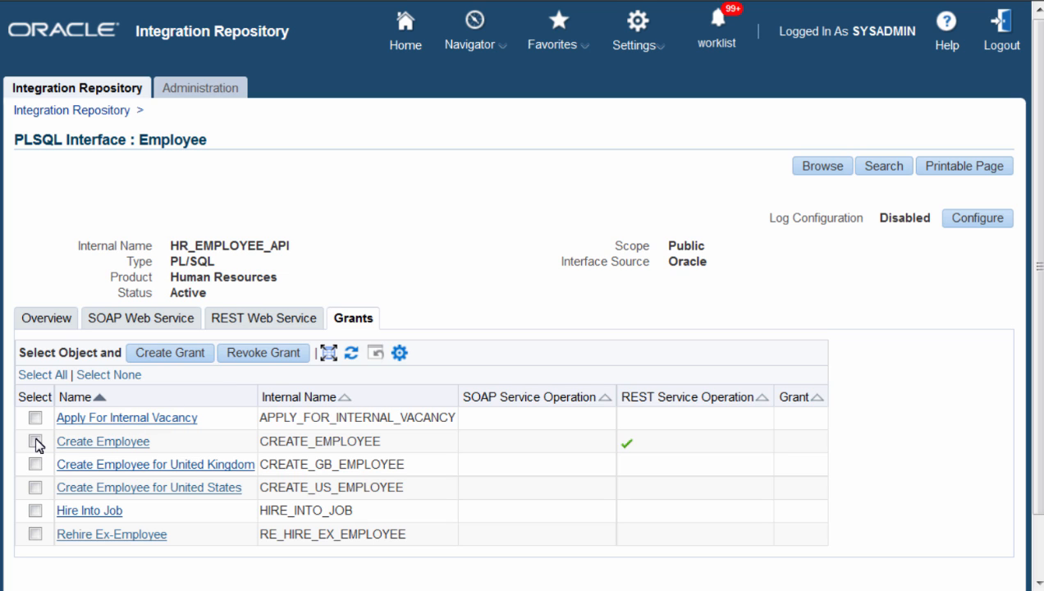
left_click(36, 441)
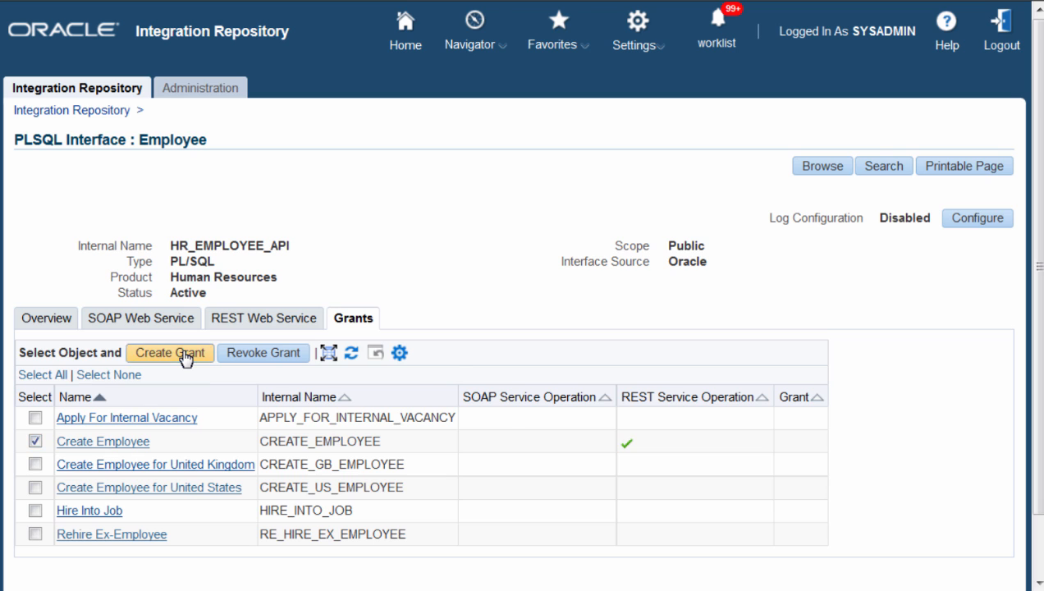
left_click(169, 351)
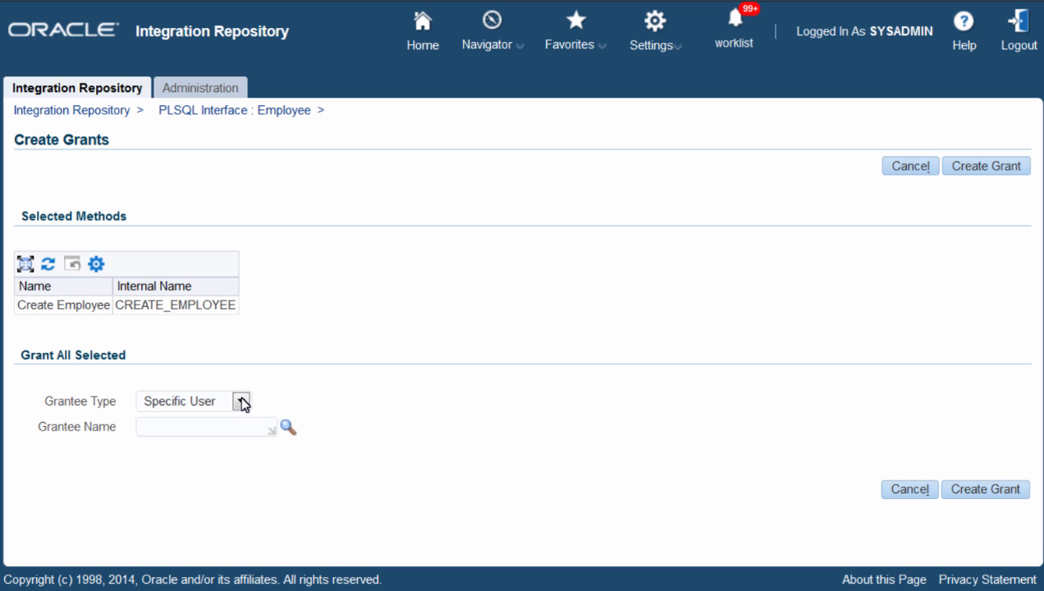
Set grantee type Group Of Users and look up the 'US Super HRMS%' group as grantee.
left_click(240, 401)
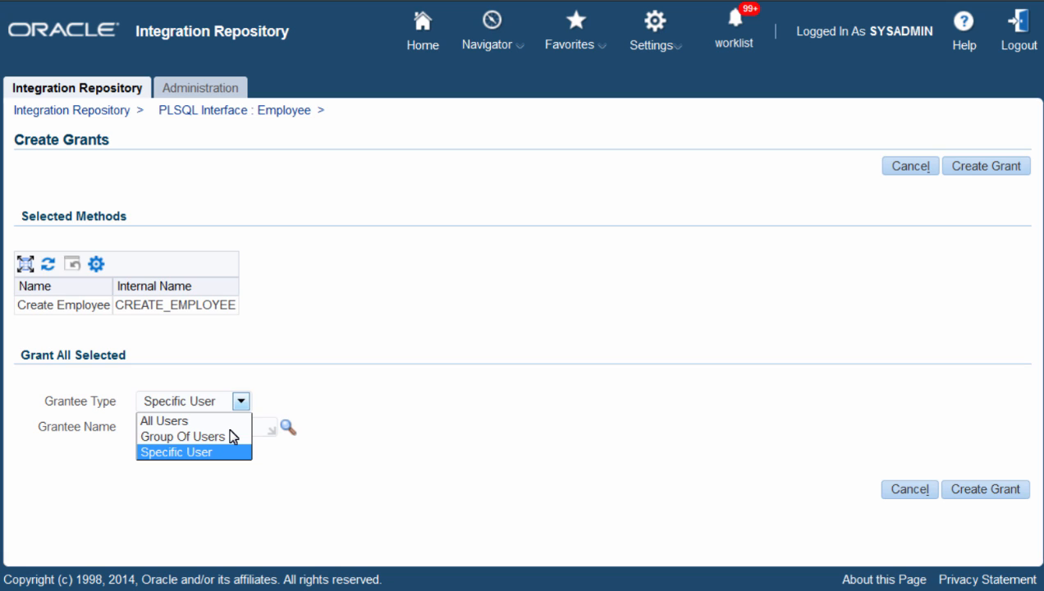
mouse_move(182, 437)
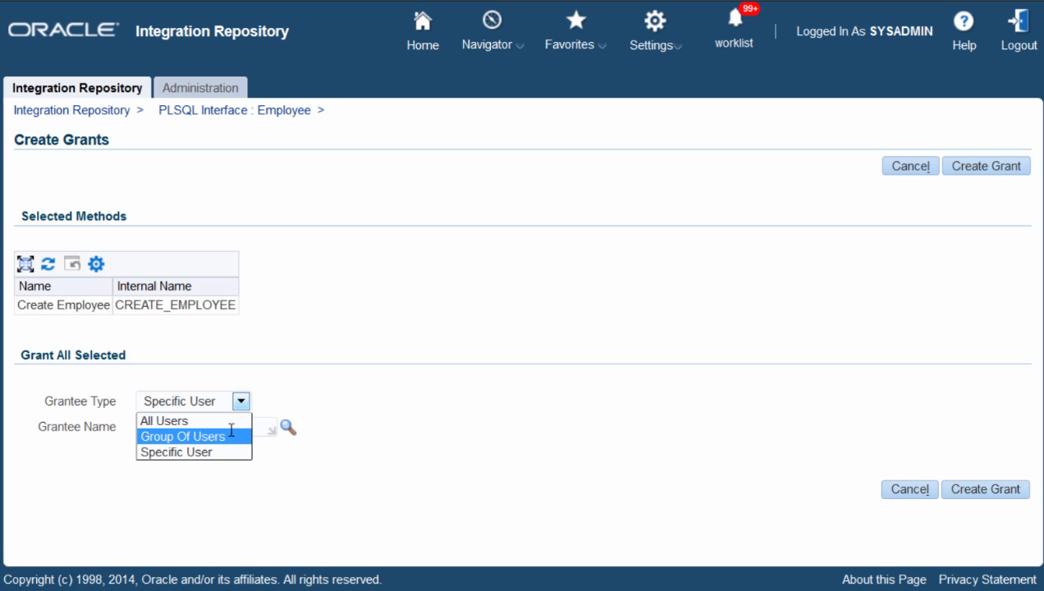
left_click(183, 436)
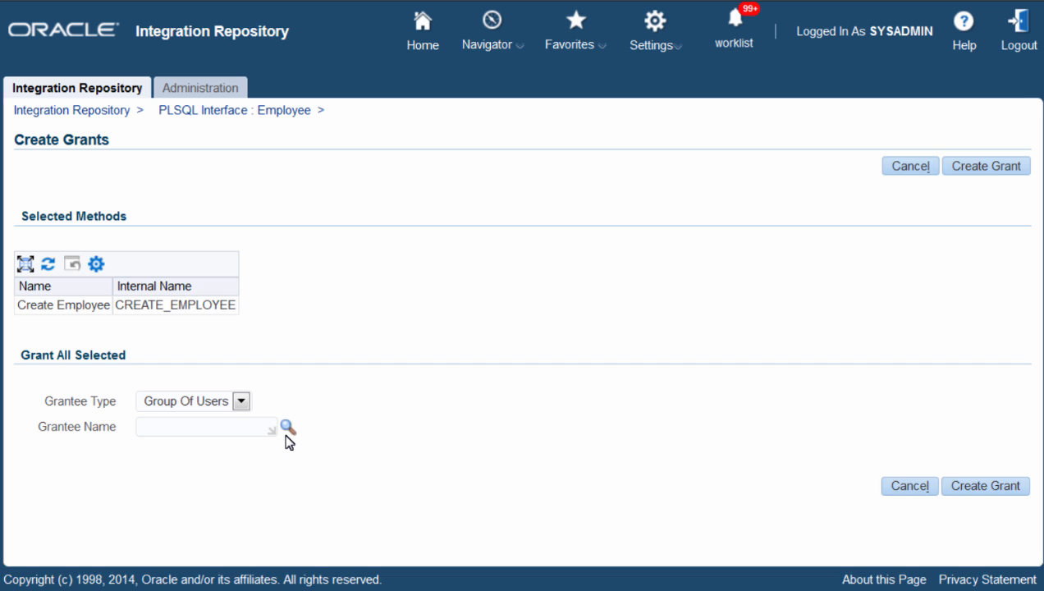
left_click(286, 427)
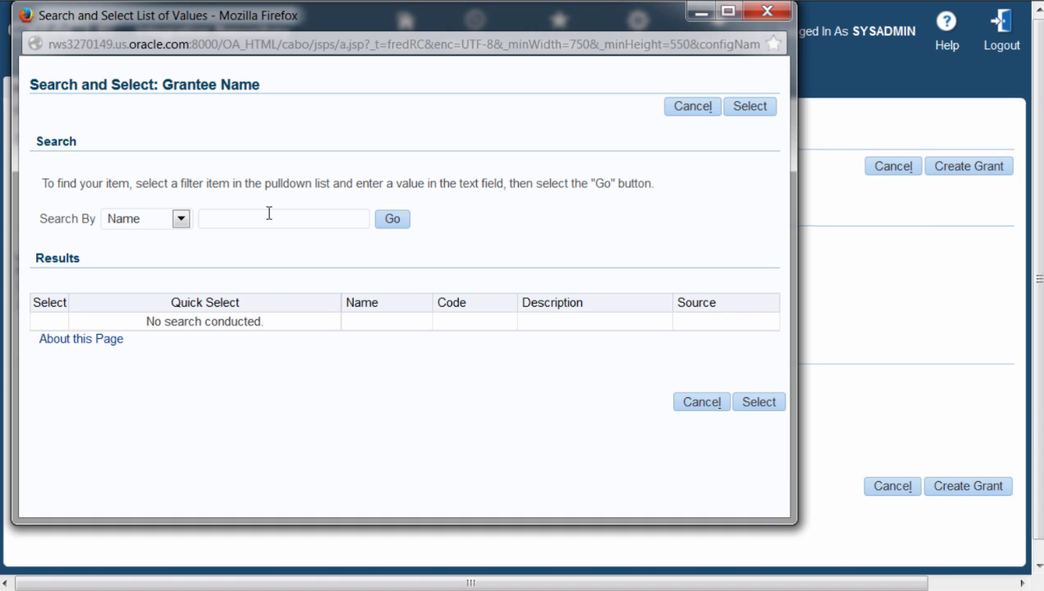
type("US Super HRMS%")
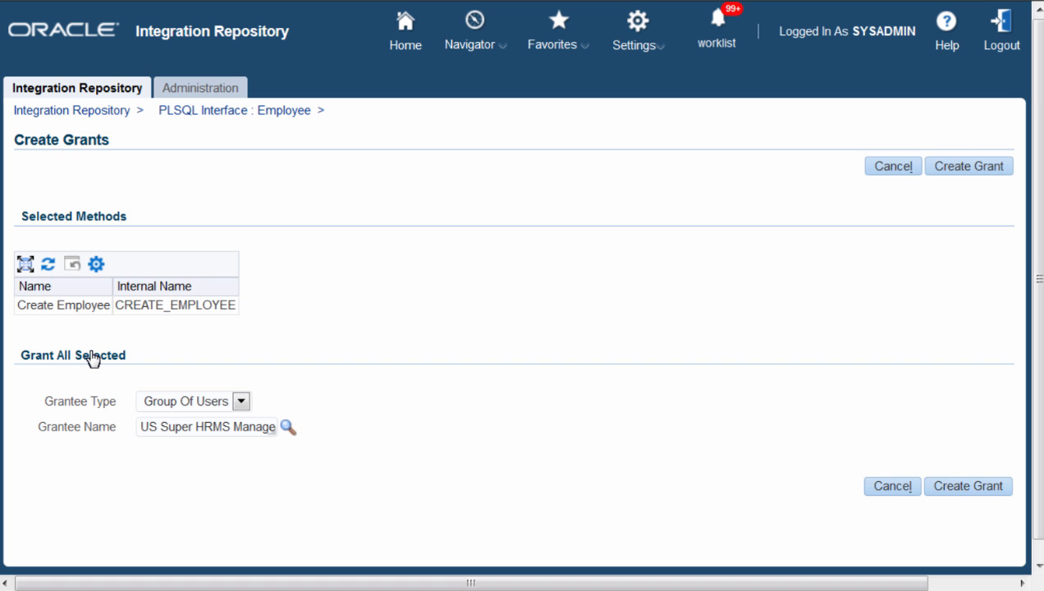
mouse_move(425, 351)
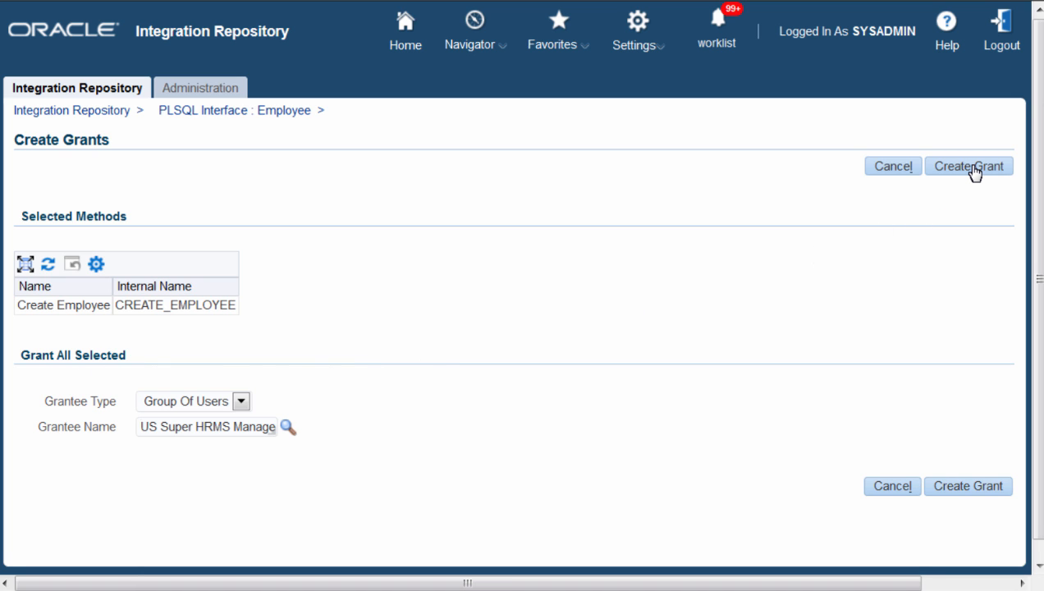
Create the Create Employee grant and view the REST service's WADL input schema.
left_click(968, 166)
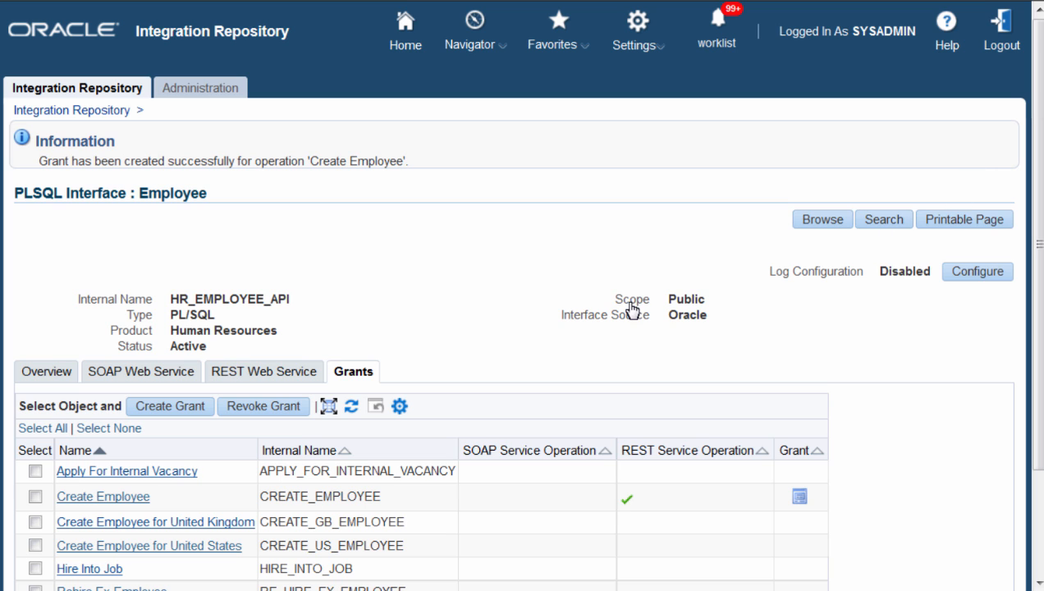
mouse_move(277, 374)
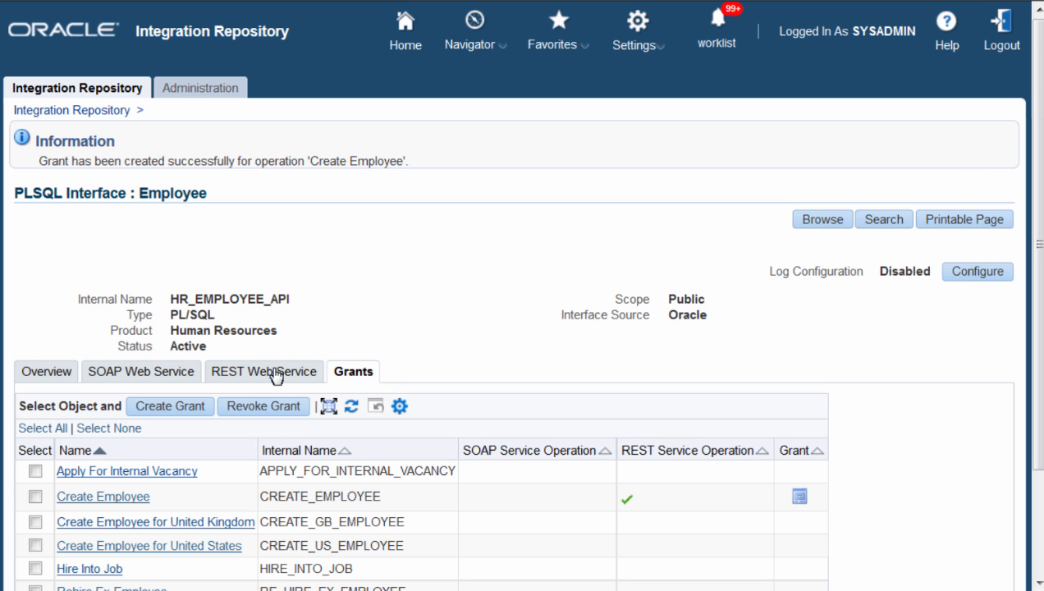
left_click(265, 371)
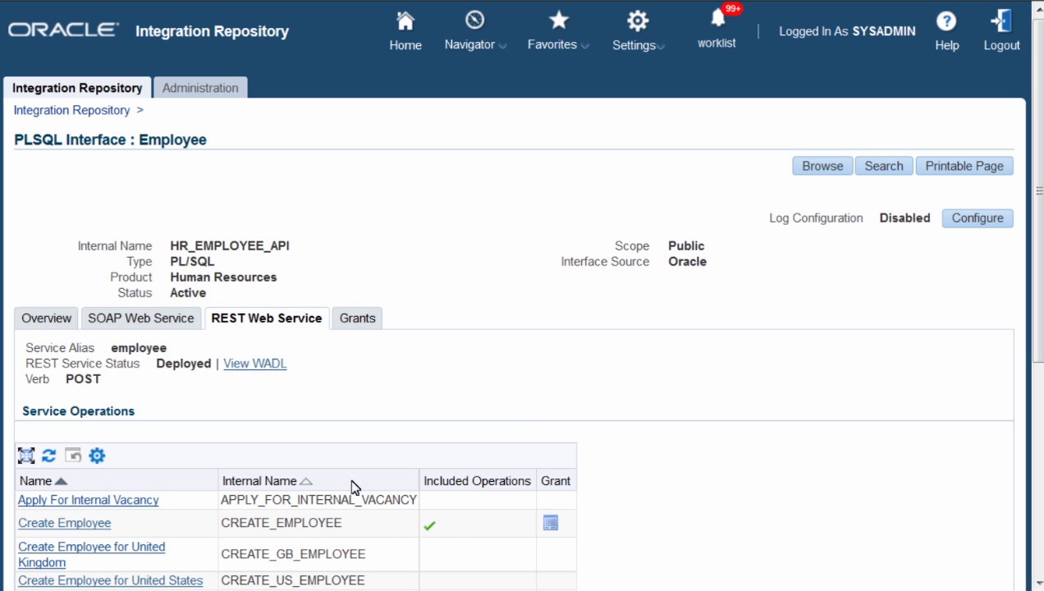
left_click(255, 363)
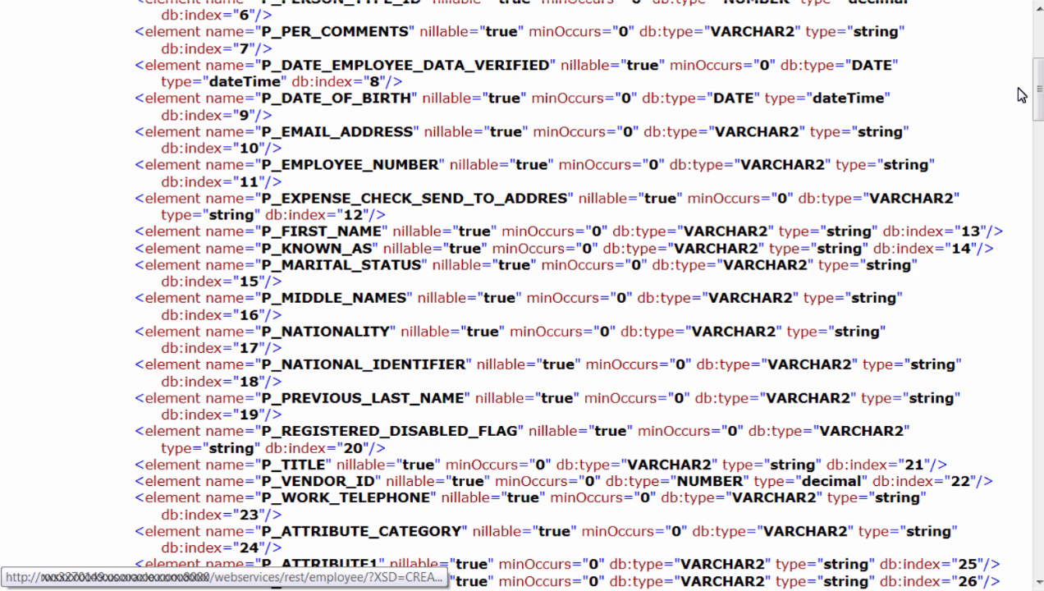
mouse_move(985, 122)
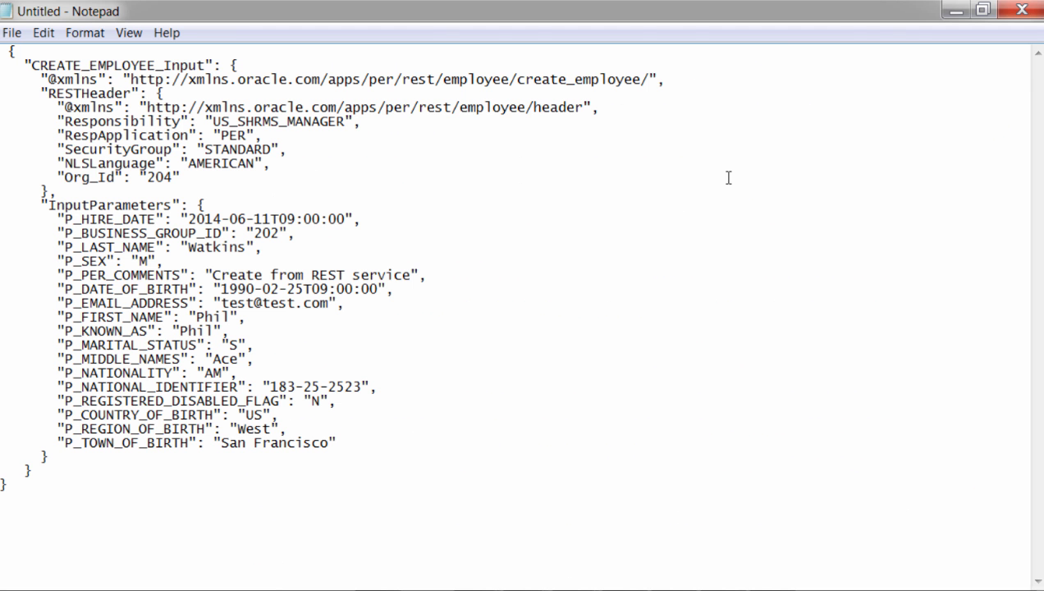
mouse_move(220, 161)
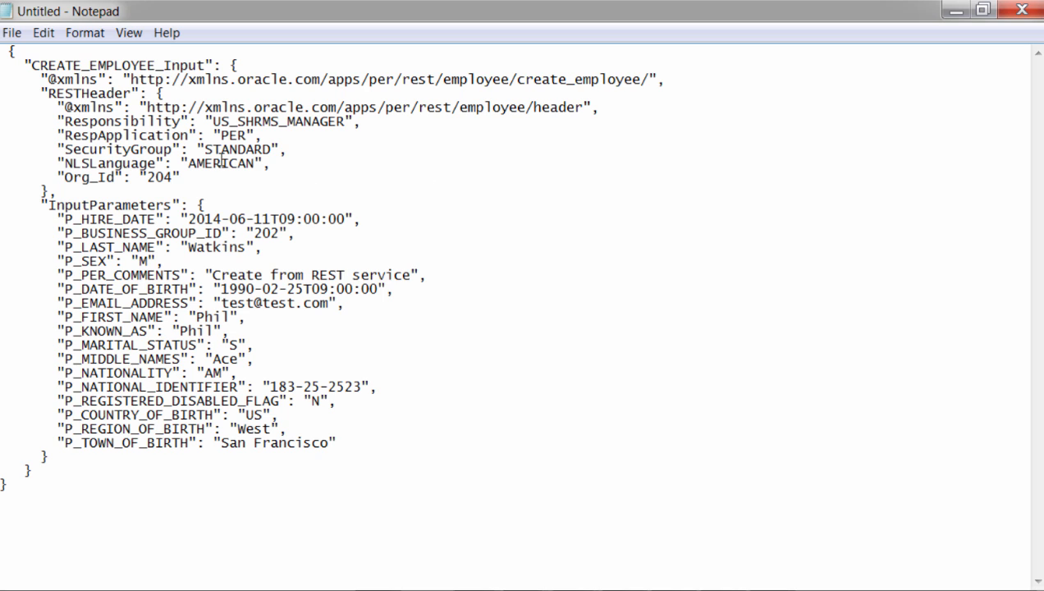
Review the CREATE_EMPLOYEE_Input JSON request payload in Notepad.
double_click(95, 93)
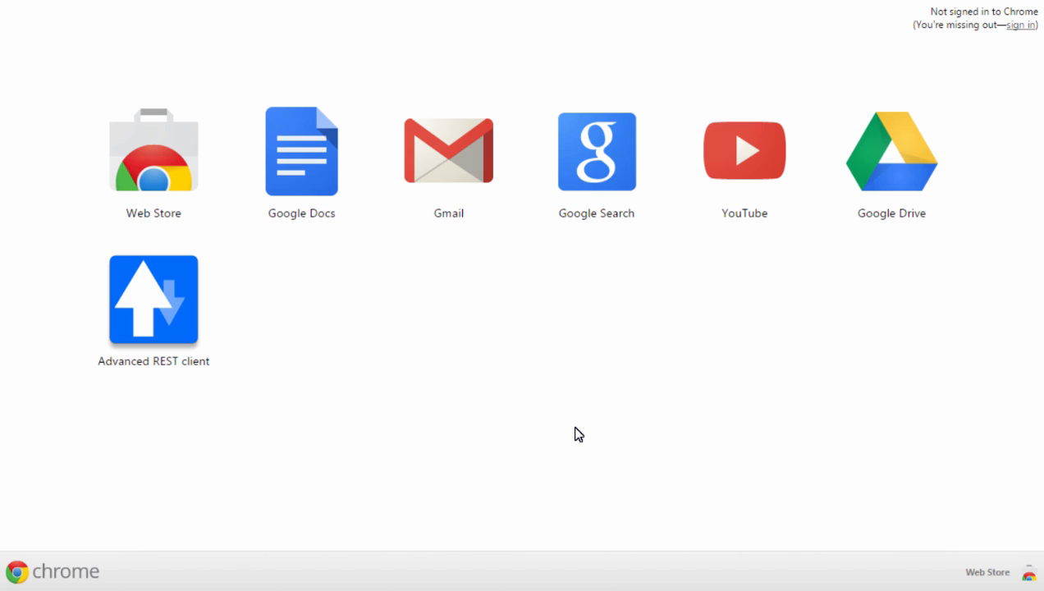
mouse_move(374, 399)
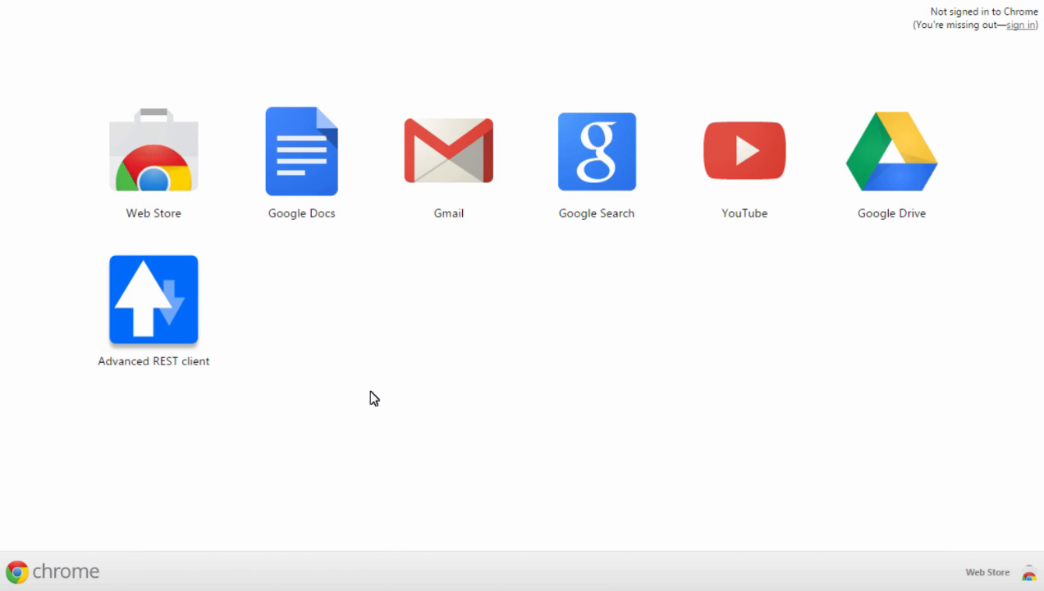
mouse_move(160, 318)
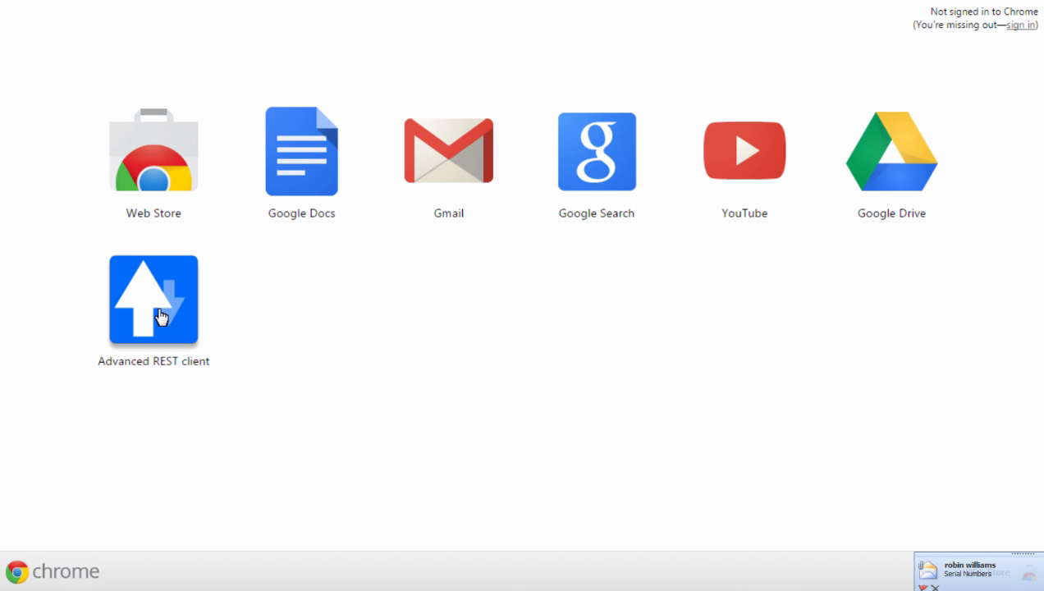
Launch the Advanced REST client app from Chrome's apps page.
left_click(154, 299)
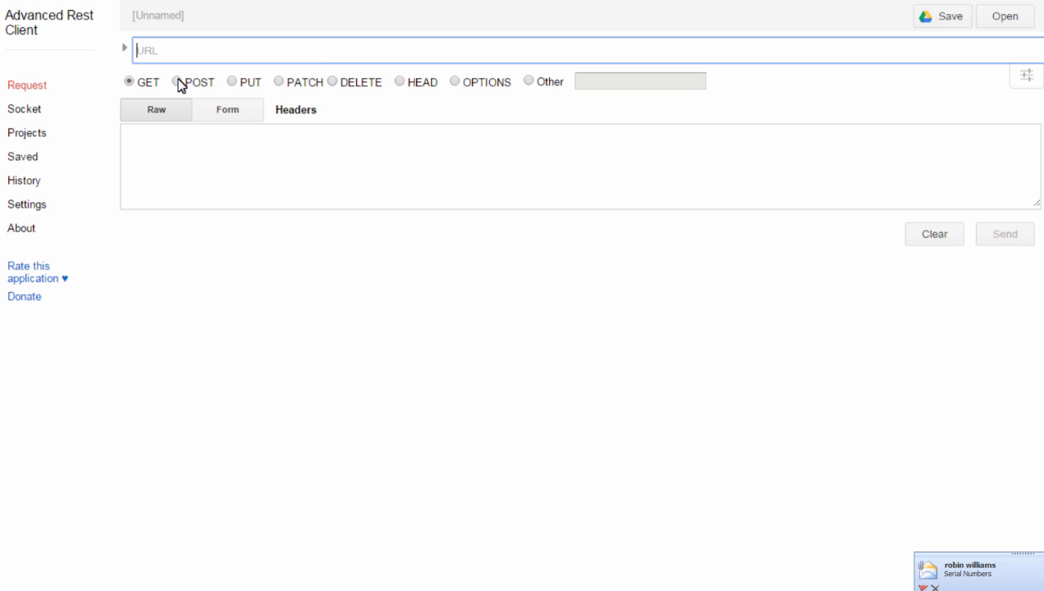
Set up a POST request to the create_employee REST endpoint URL.
left_click(177, 82)
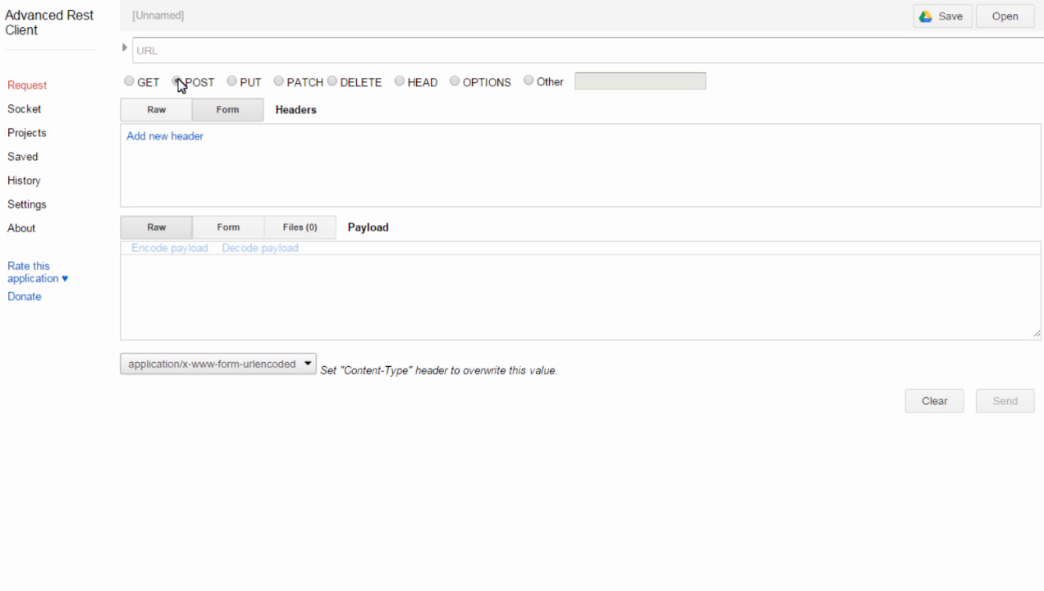
left_click(177, 82)
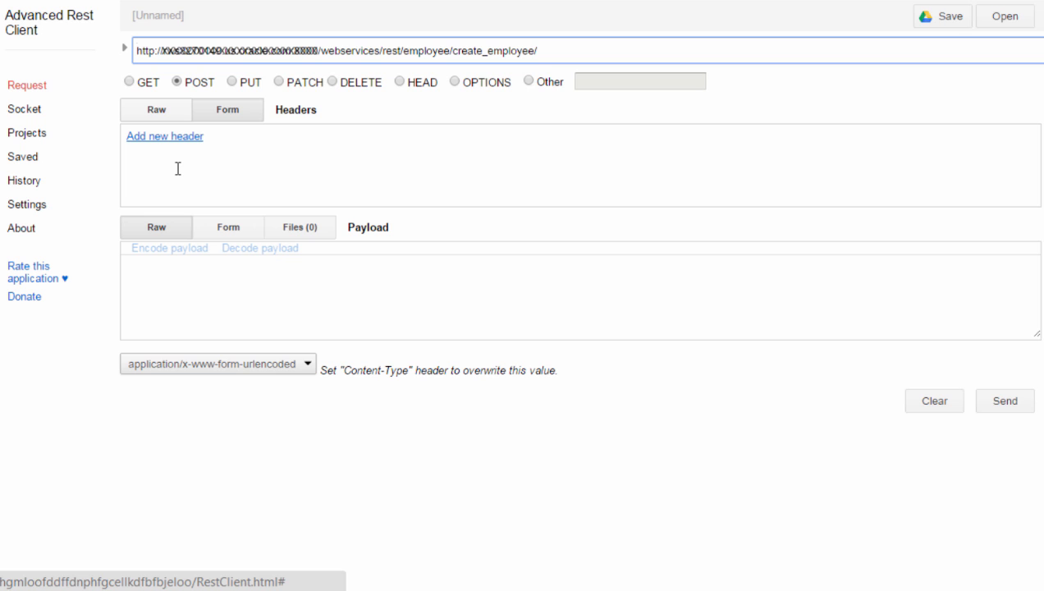
left_click(164, 135)
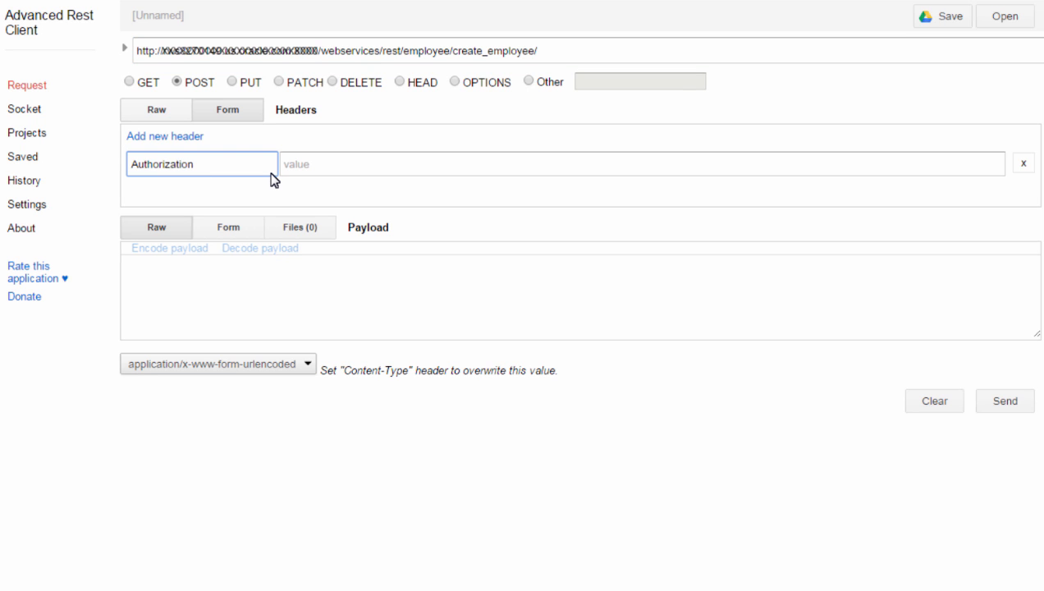
Add an Authorization header with Basic login and password credentials.
left_click(640, 164)
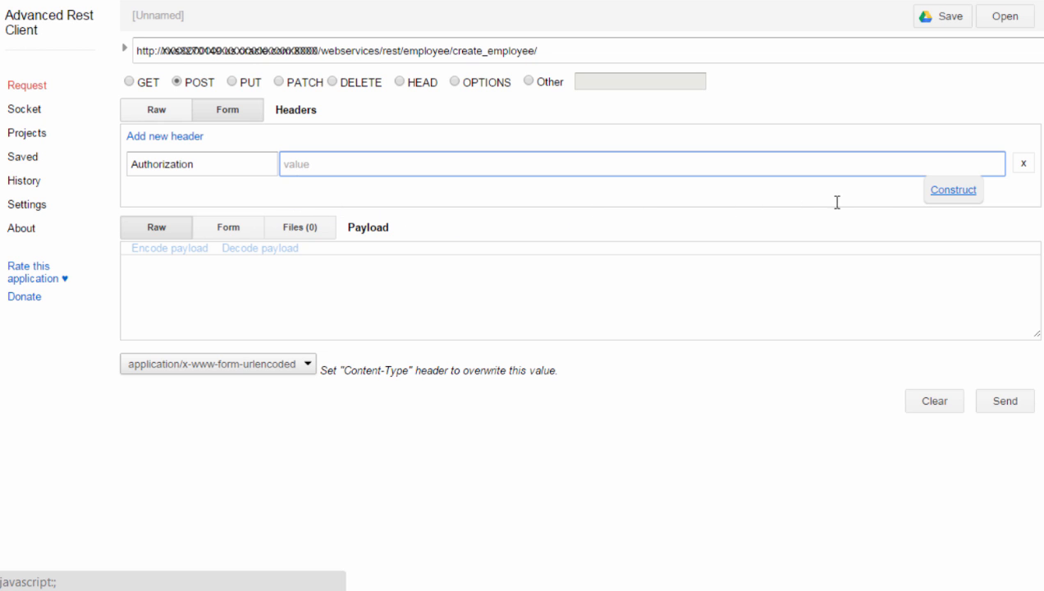
left_click(952, 191)
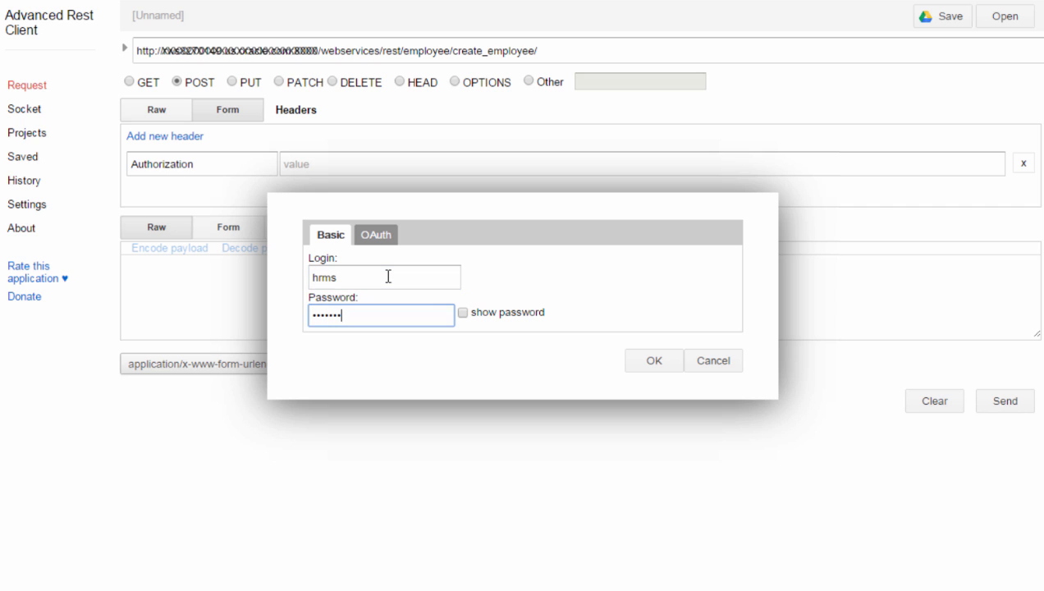
left_click(653, 361)
type("Accept")
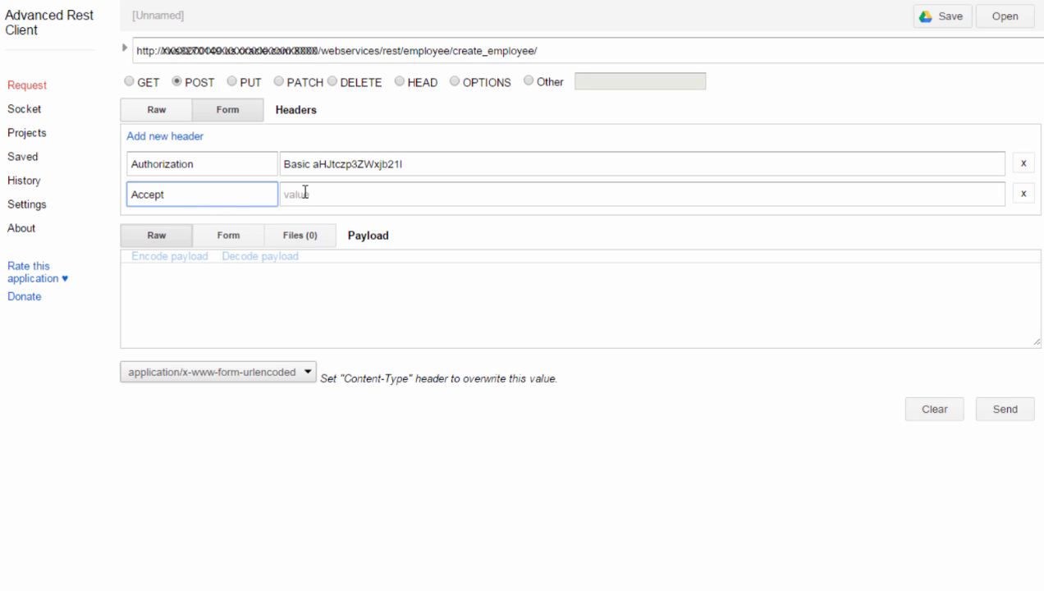
Send the create_employee POST with application/json headers and payload, receiving 200 OK and employee number 2404.
type("application/json")
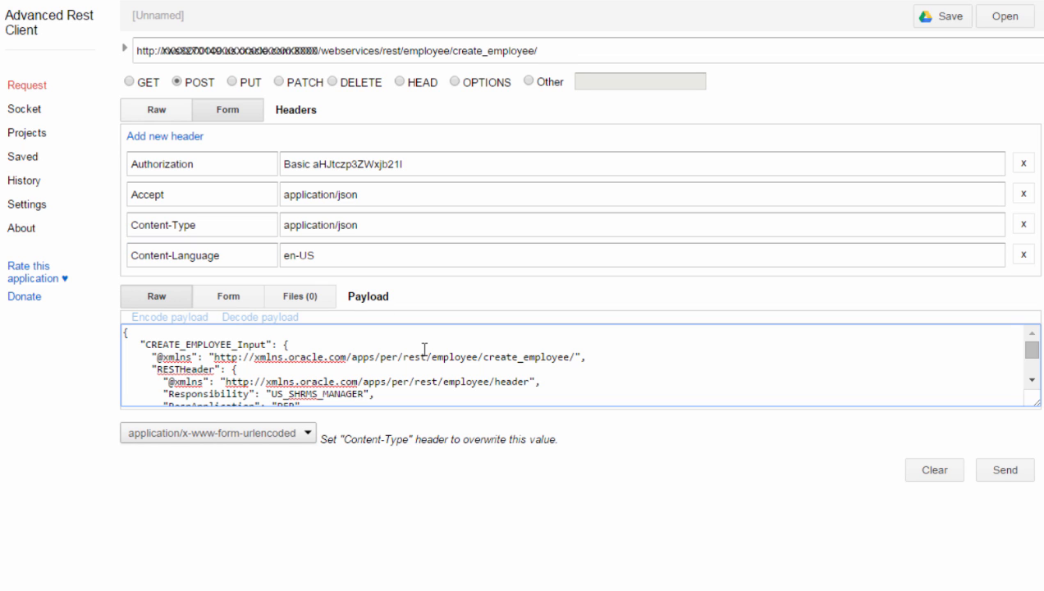
mouse_move(578, 386)
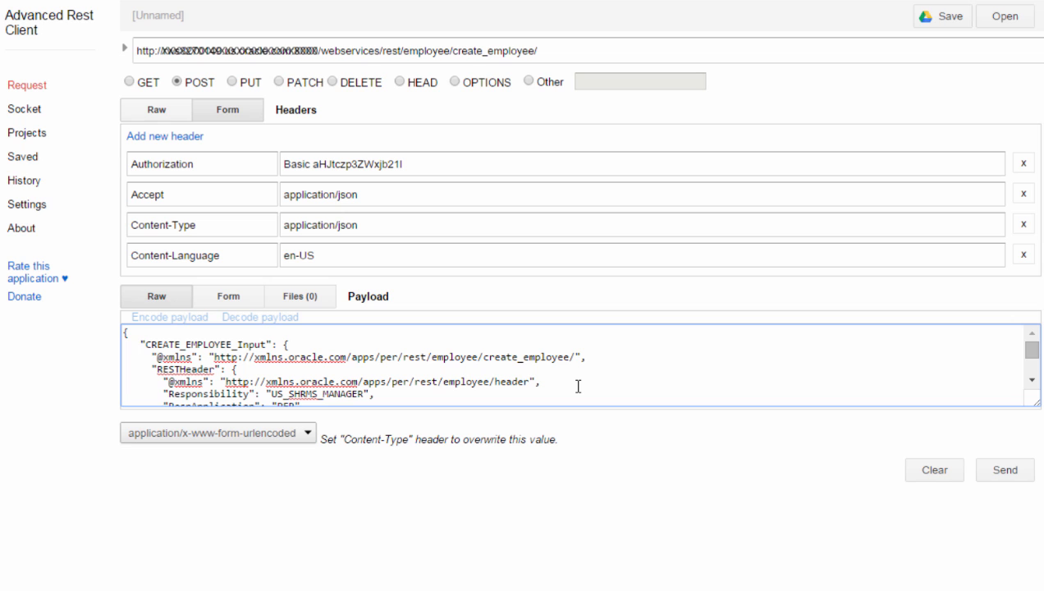
scroll("down", 3)
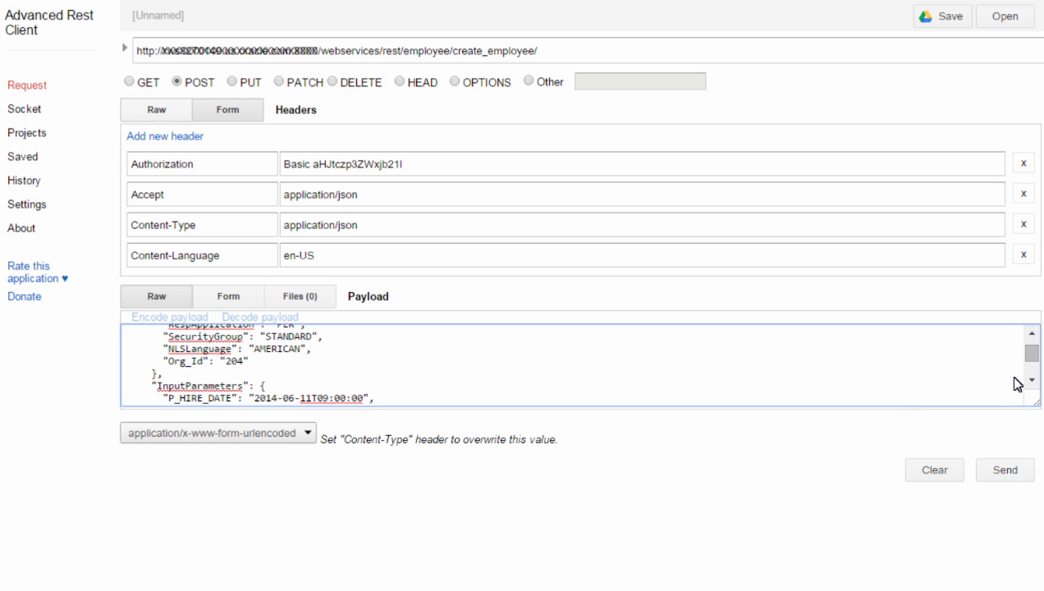
scroll("down", 3)
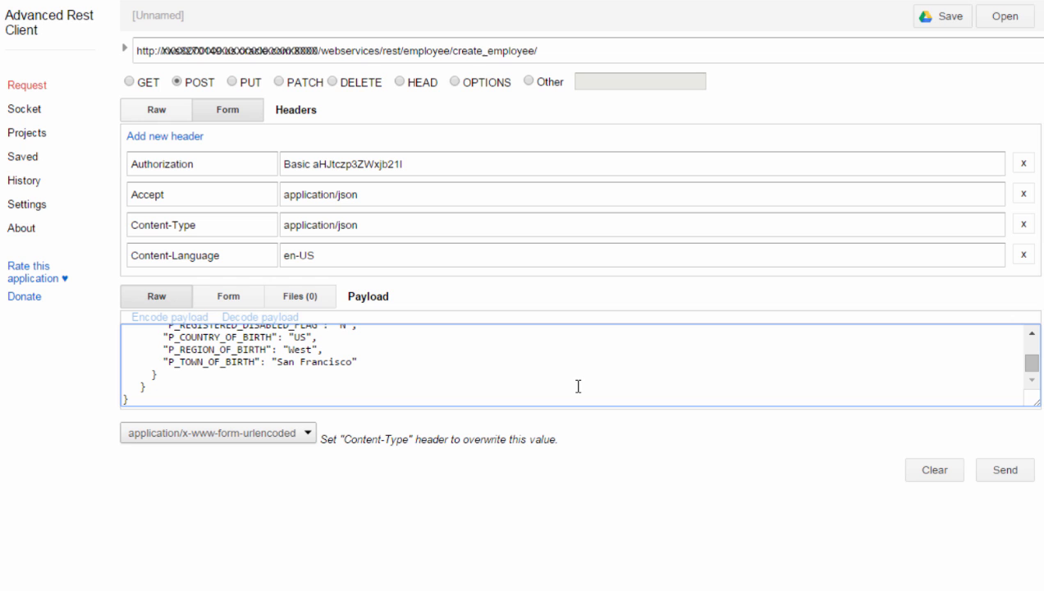
left_click(217, 433)
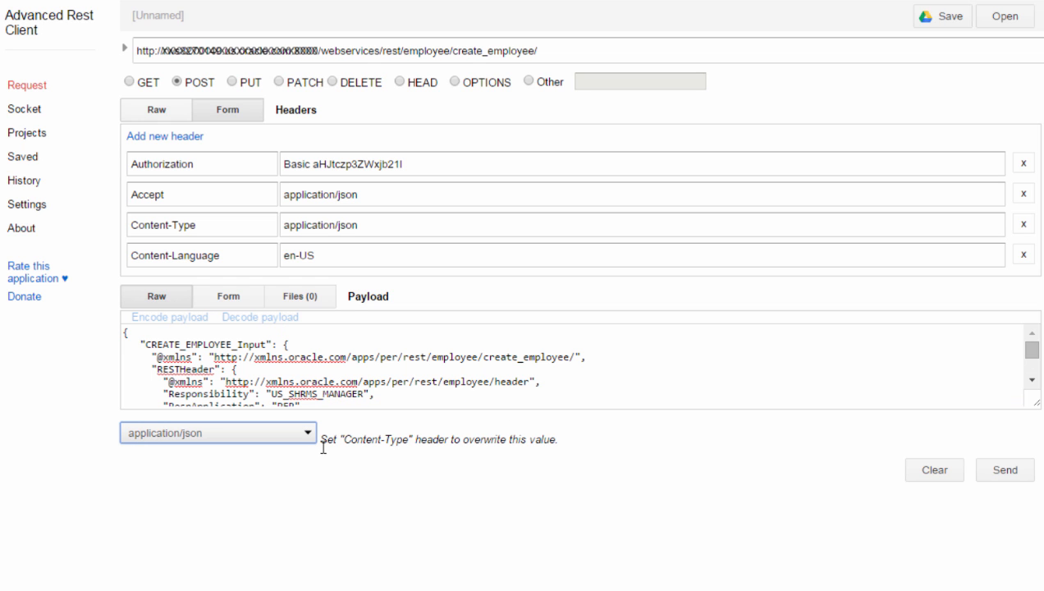
mouse_move(902, 486)
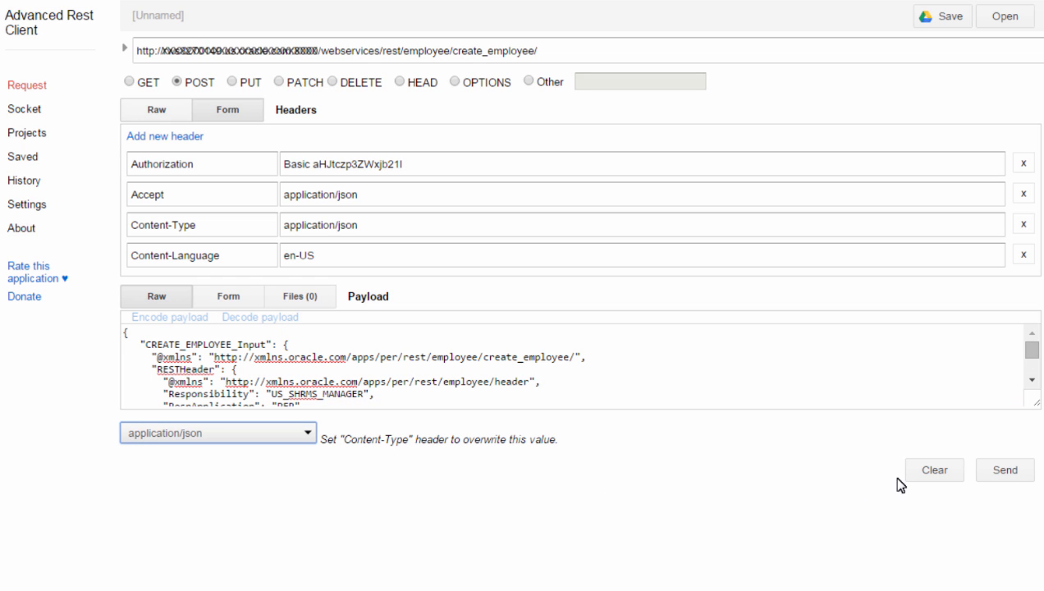
left_click(1005, 469)
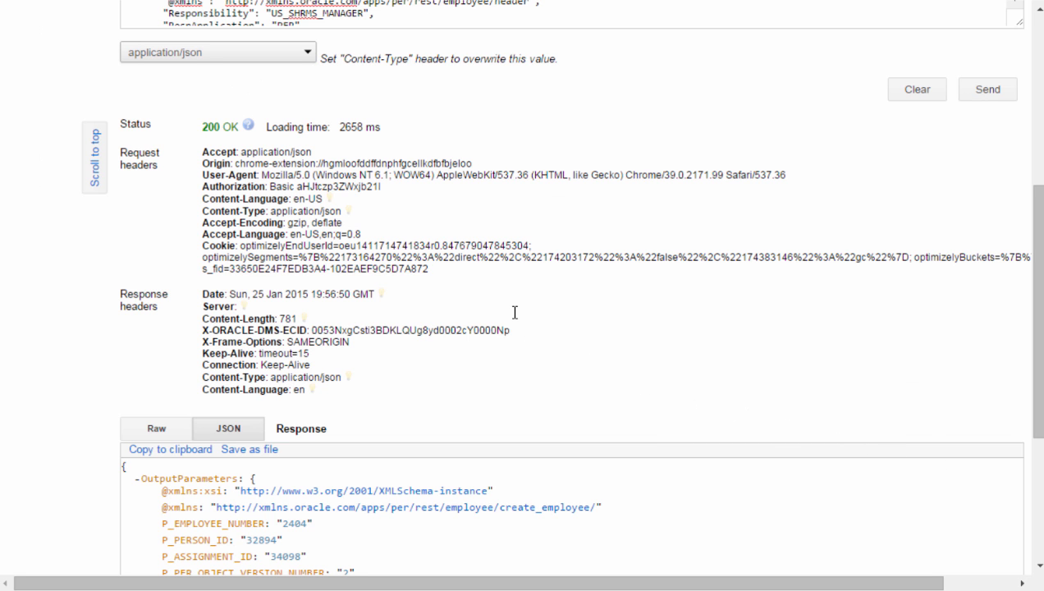
scroll("down", 3)
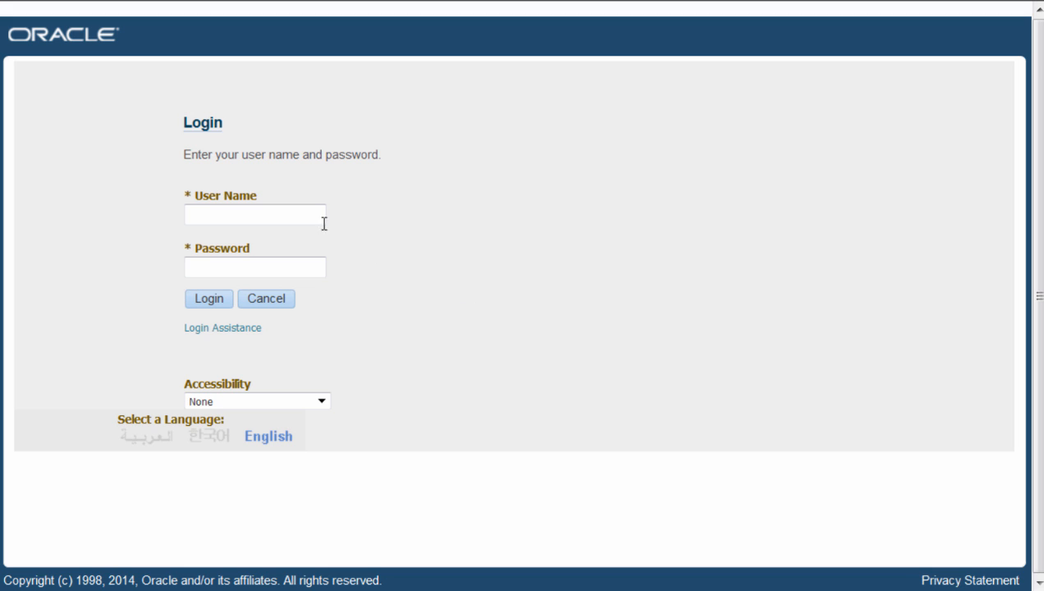
mouse_move(310, 207)
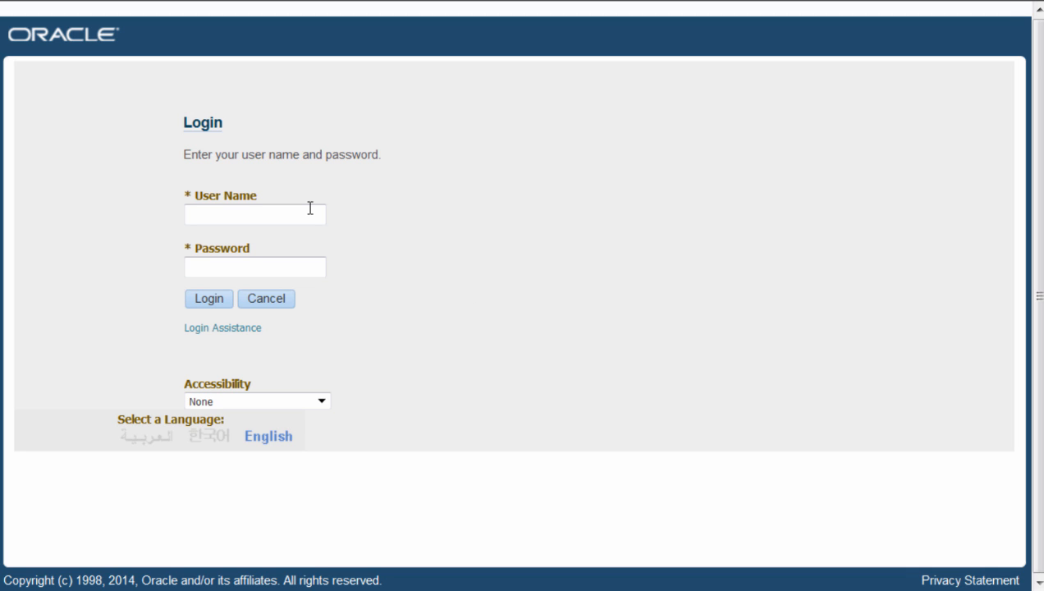
Sign in to E-Business Suite as the hrms user to reach the Home page.
type("hrms")
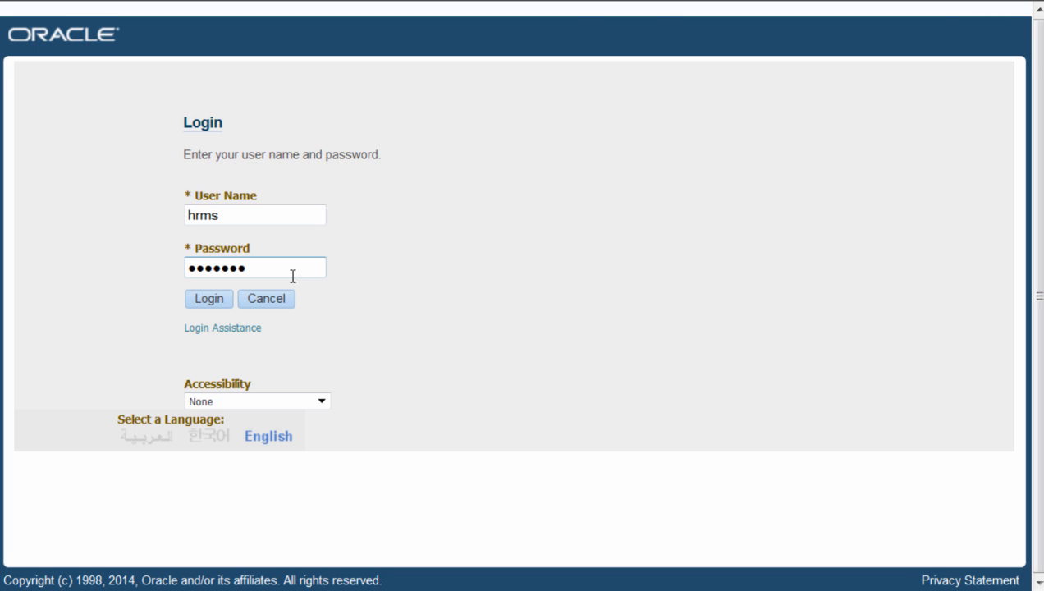
left_click(208, 298)
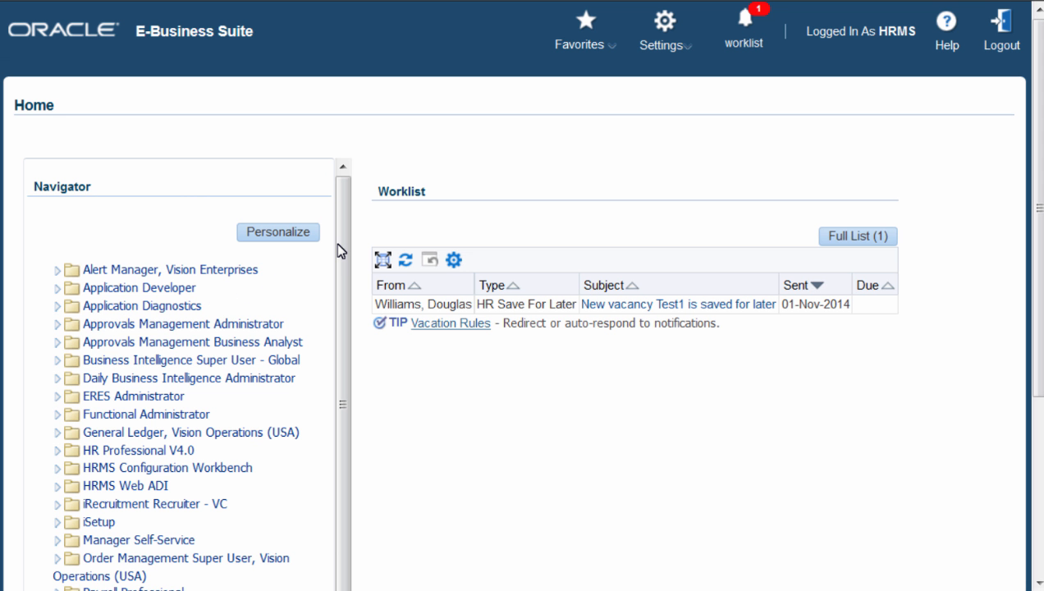
Launch Enter and Maintain from US Super HRMS Manager > People in the Navigator.
scroll("down", 3)
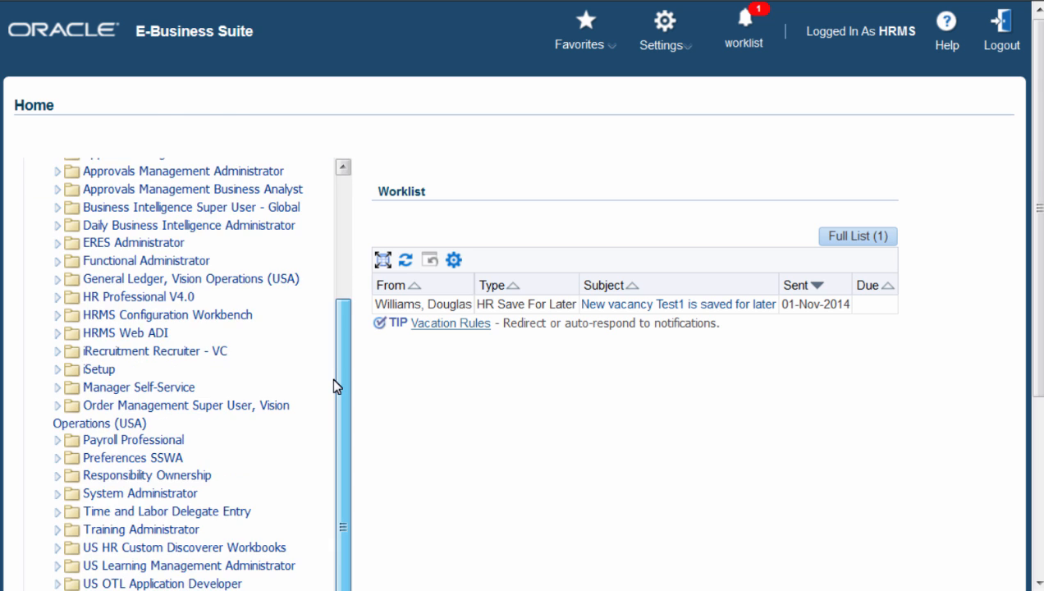
scroll("down", 3)
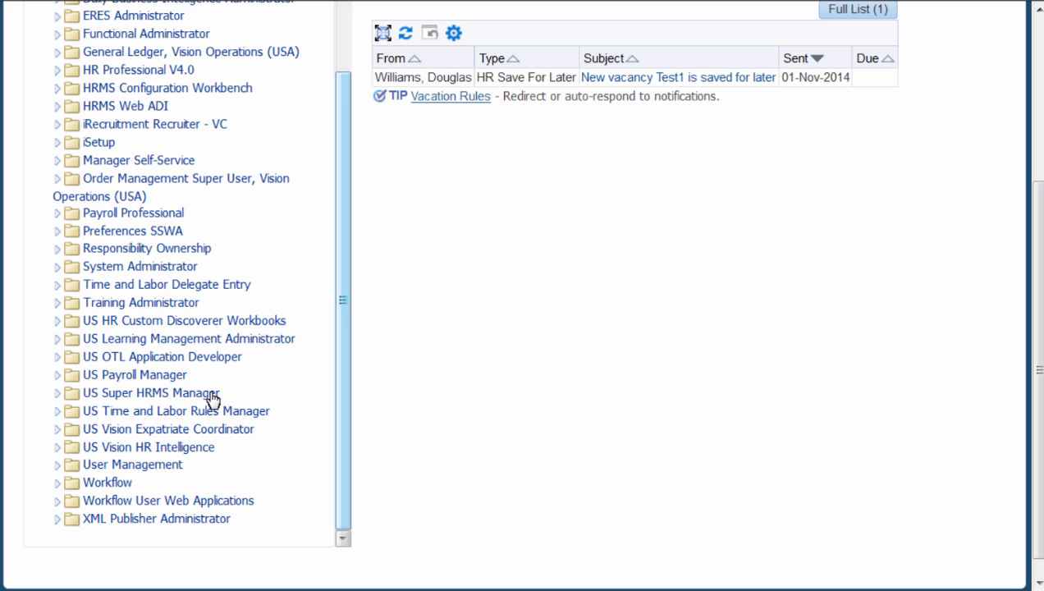
left_click(59, 394)
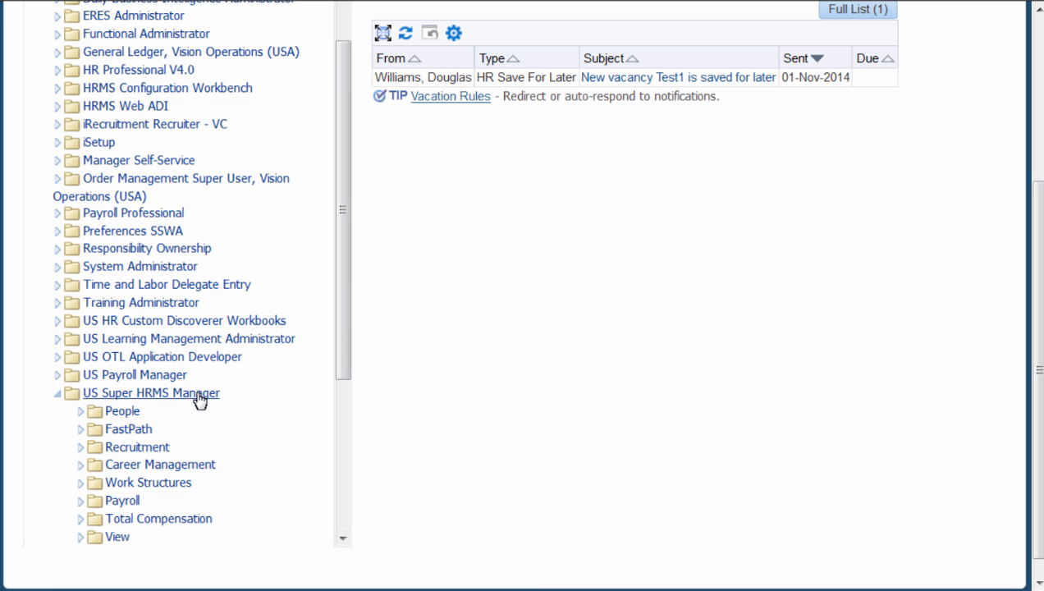
left_click(121, 410)
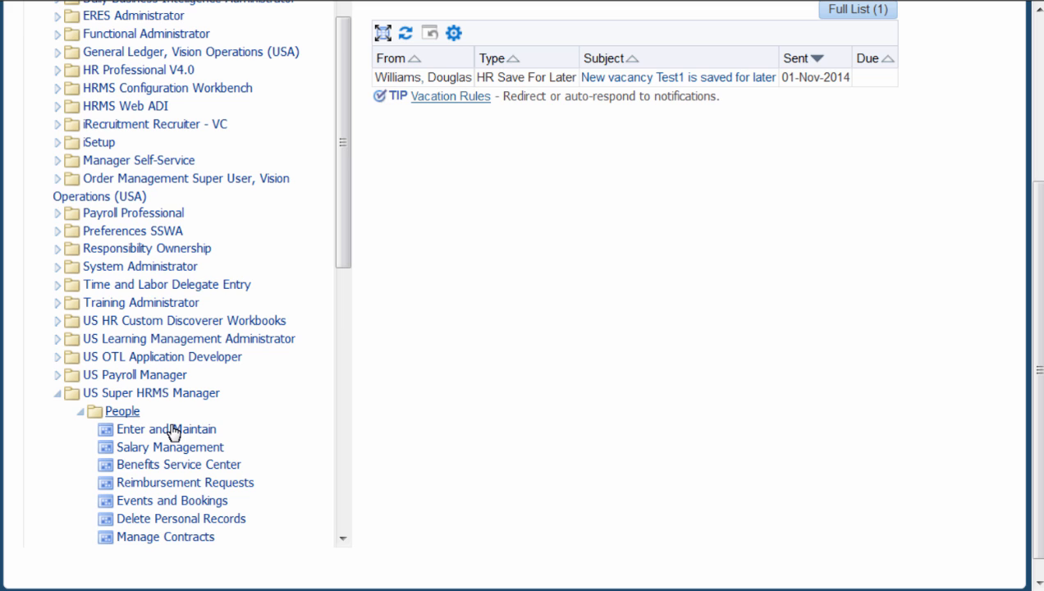
left_click(166, 428)
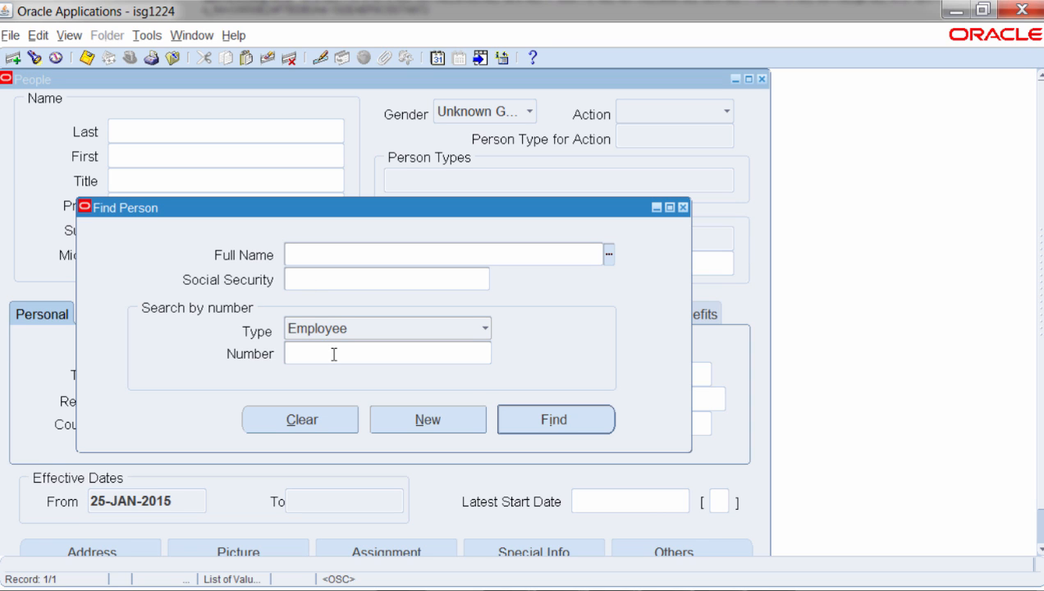
type("2404")
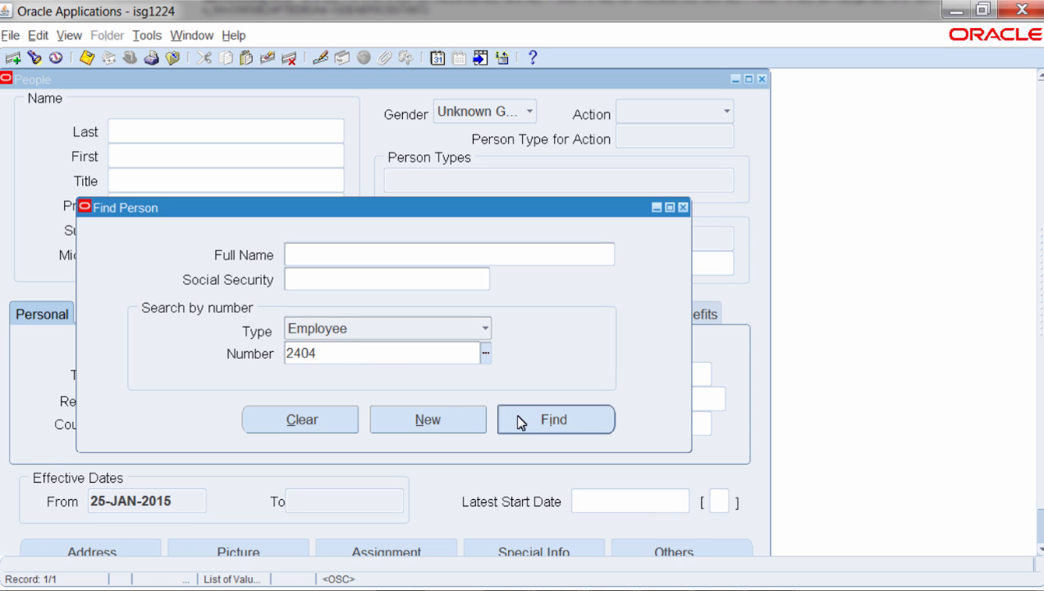
left_click(555, 420)
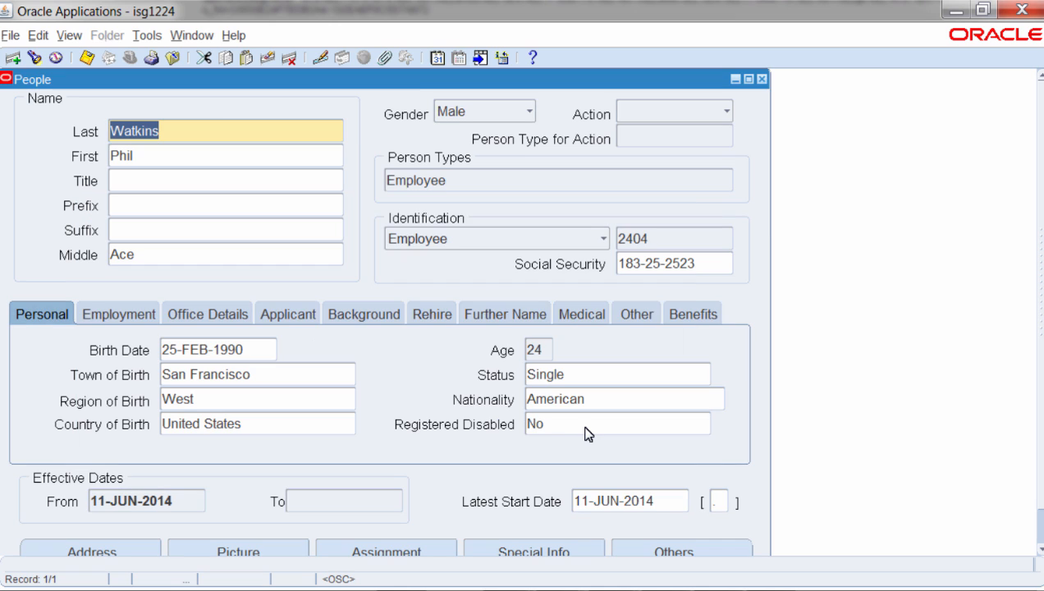